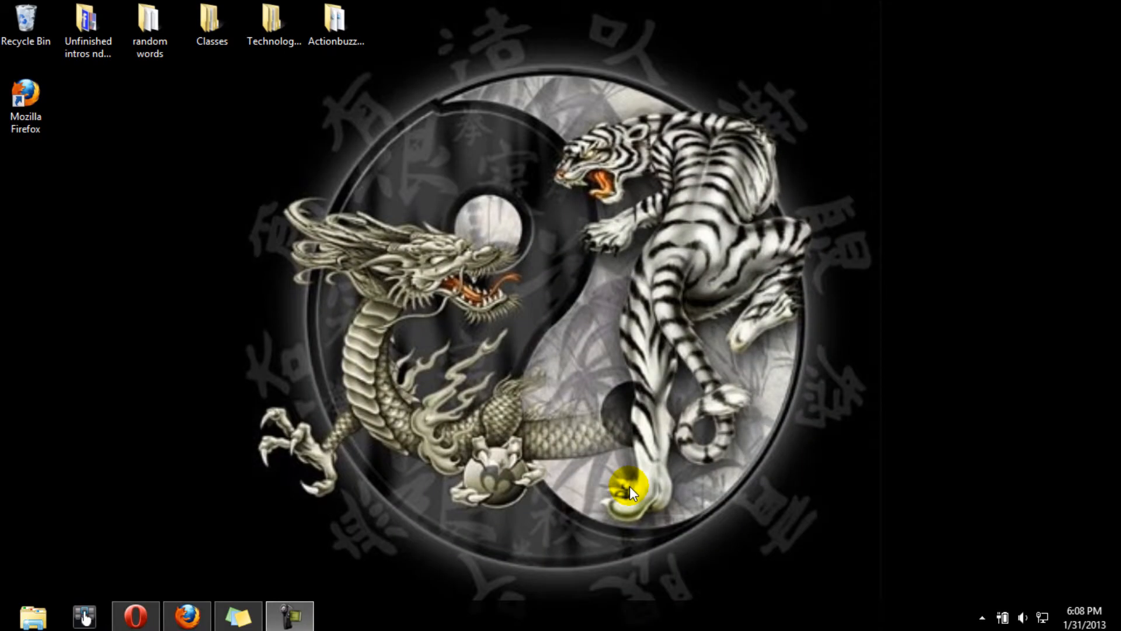
{"action": "mouse_move", "coordinate": [401, 356]}
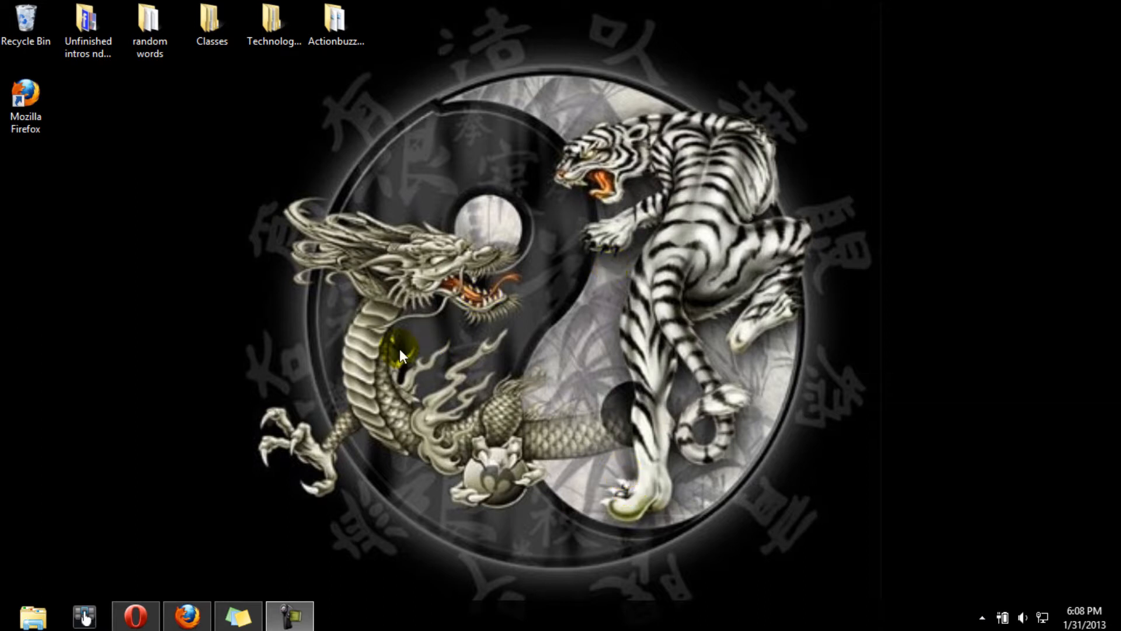
{"action": "mouse_move", "coordinate": [401, 348]}
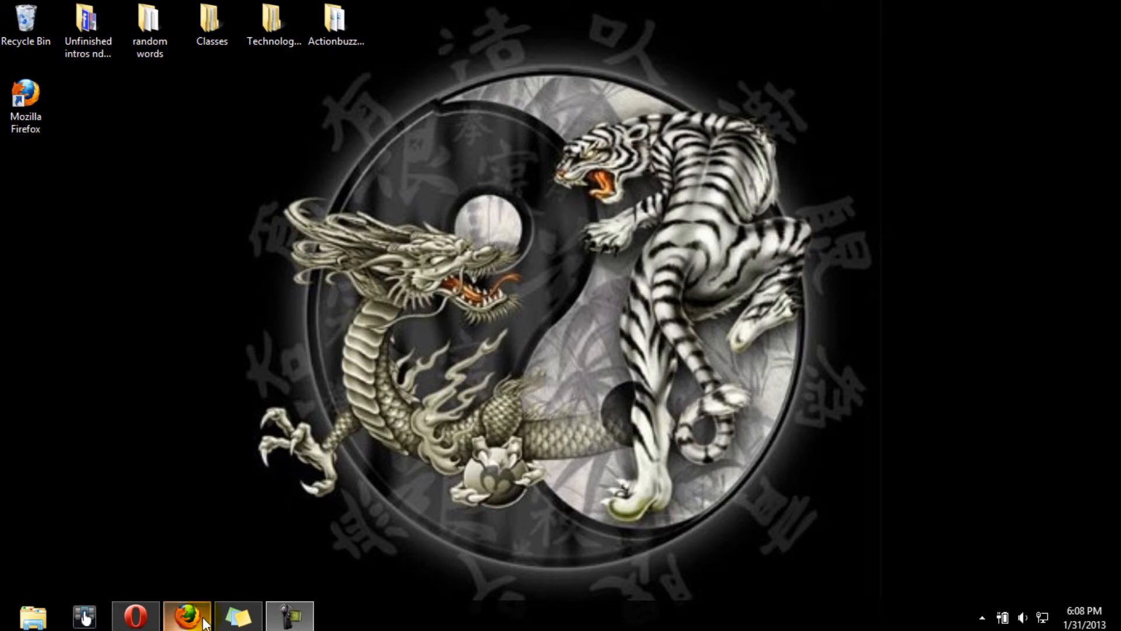
Step: Switch to the Firefox window from the taskbar, with Google's homepage showing
{"action": "left_click", "coordinate": [185, 615]}
{"action": "type", "text": "ab"}
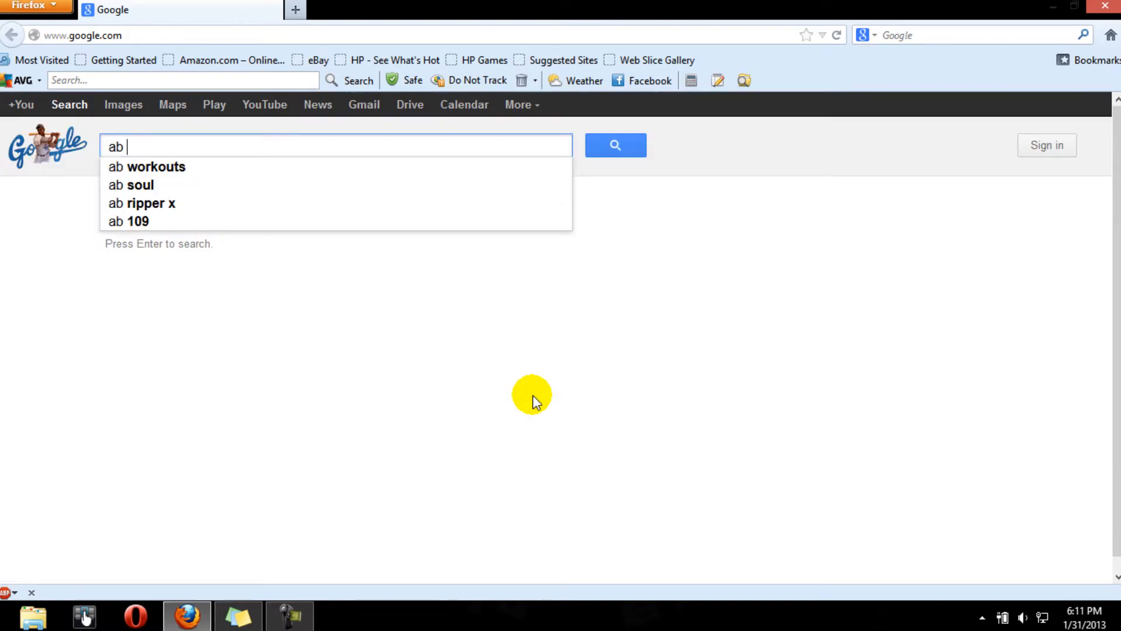
Step: Search Google for 'ad b' and open the official adblockplus.org result
{"action": "type", "text": "ad b"}
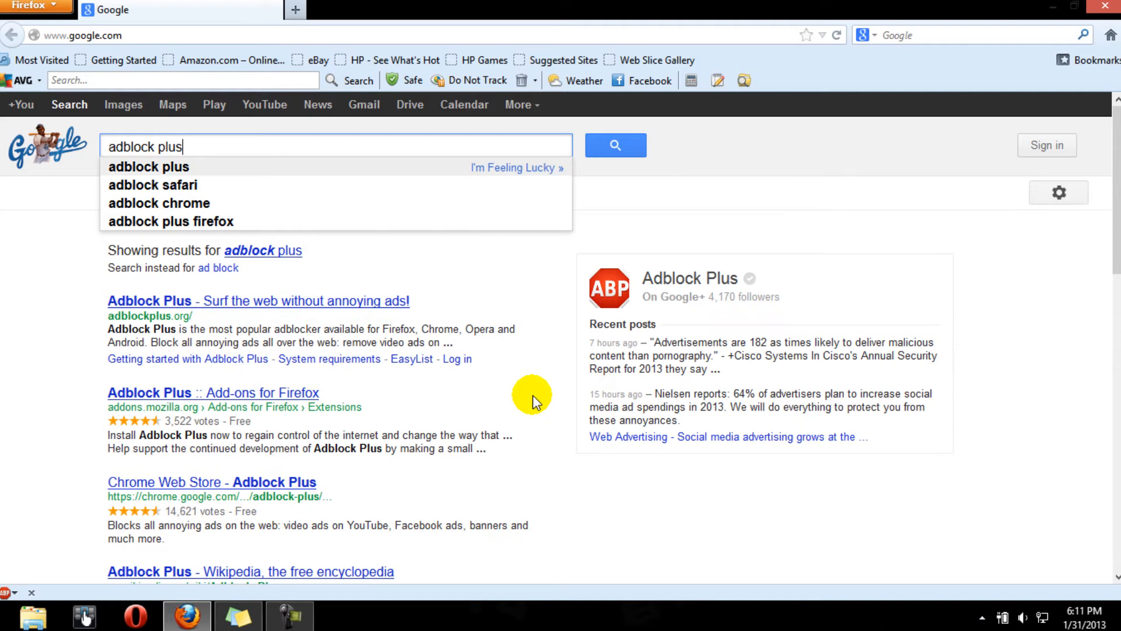
{"action": "left_click", "coordinate": [258, 254]}
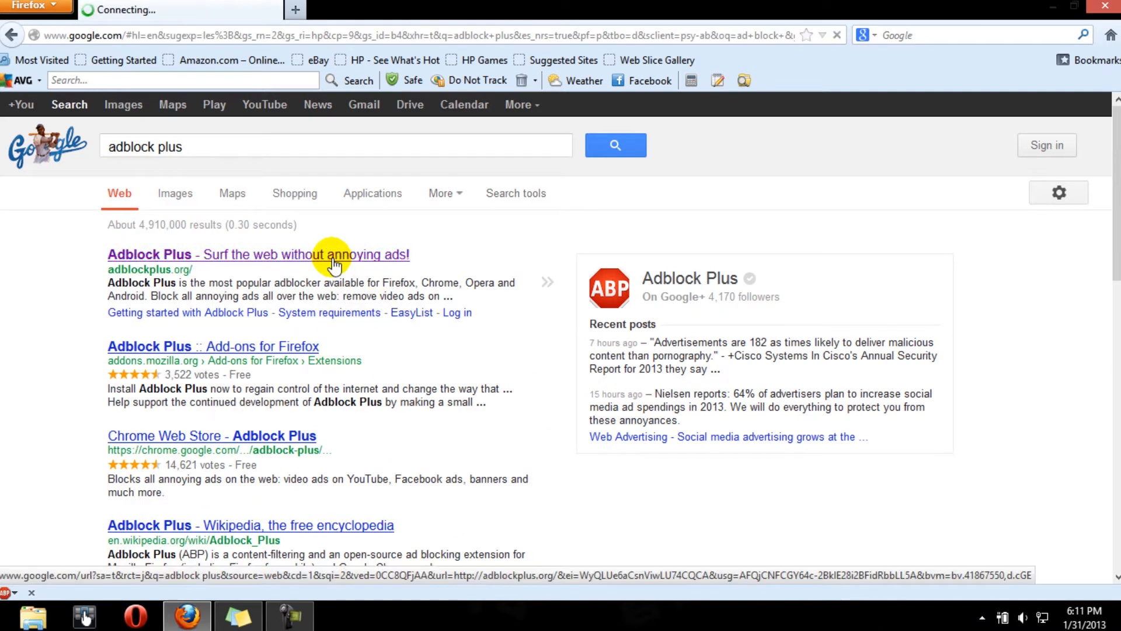
{"action": "left_click", "coordinate": [259, 255]}
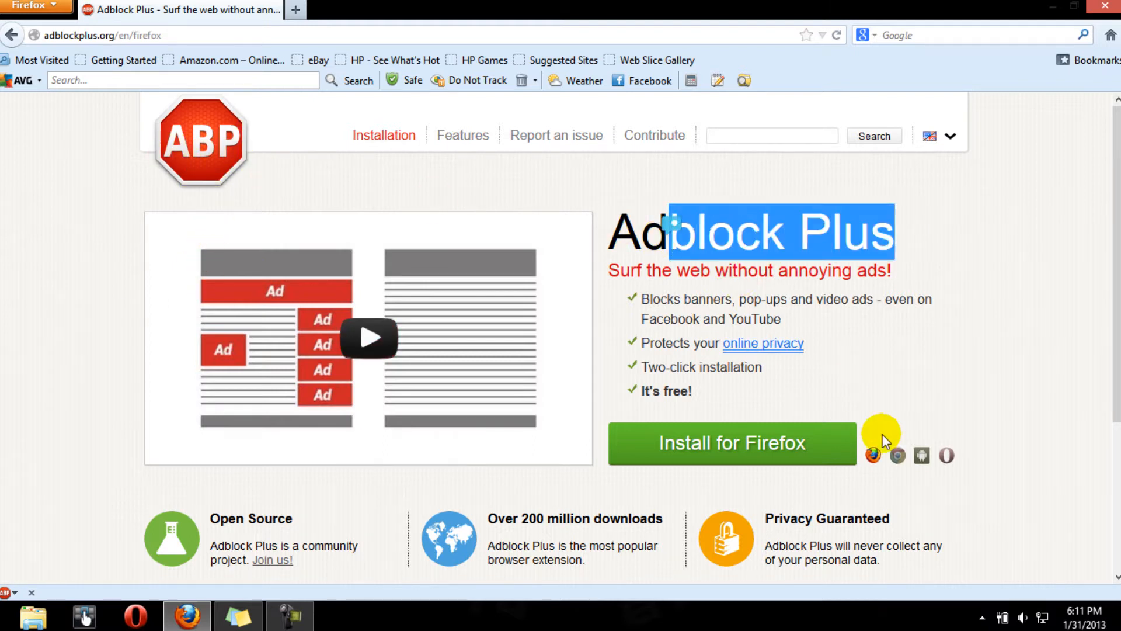
Step: View the Chrome, Android and Opera versions of the Adblock Plus download page
{"action": "left_click", "coordinate": [898, 455]}
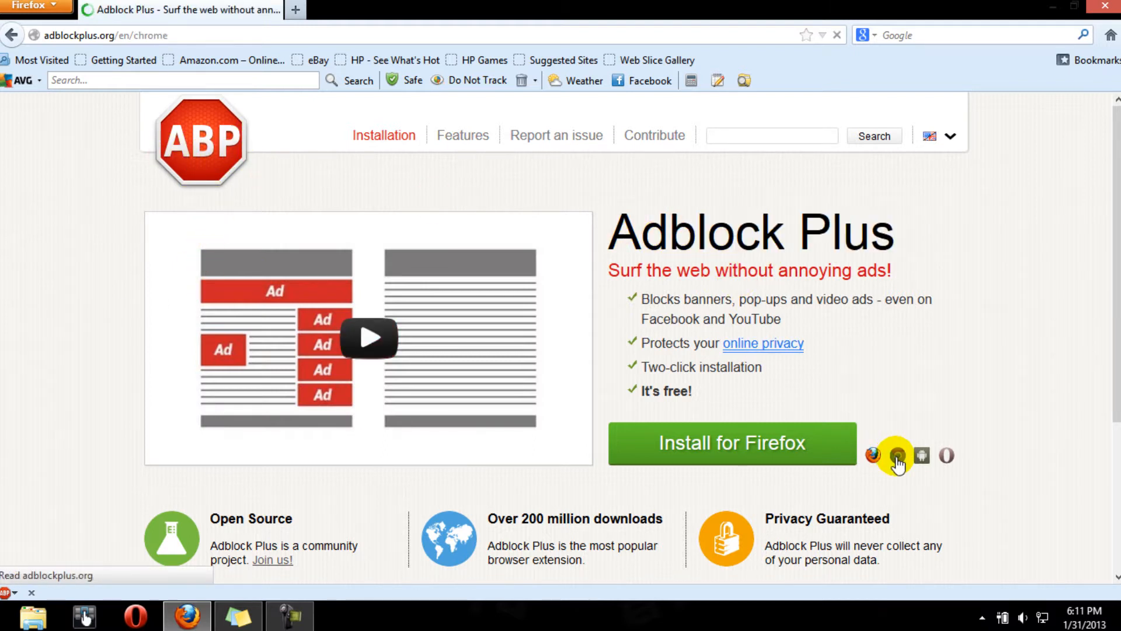
{"action": "left_click", "coordinate": [946, 456]}
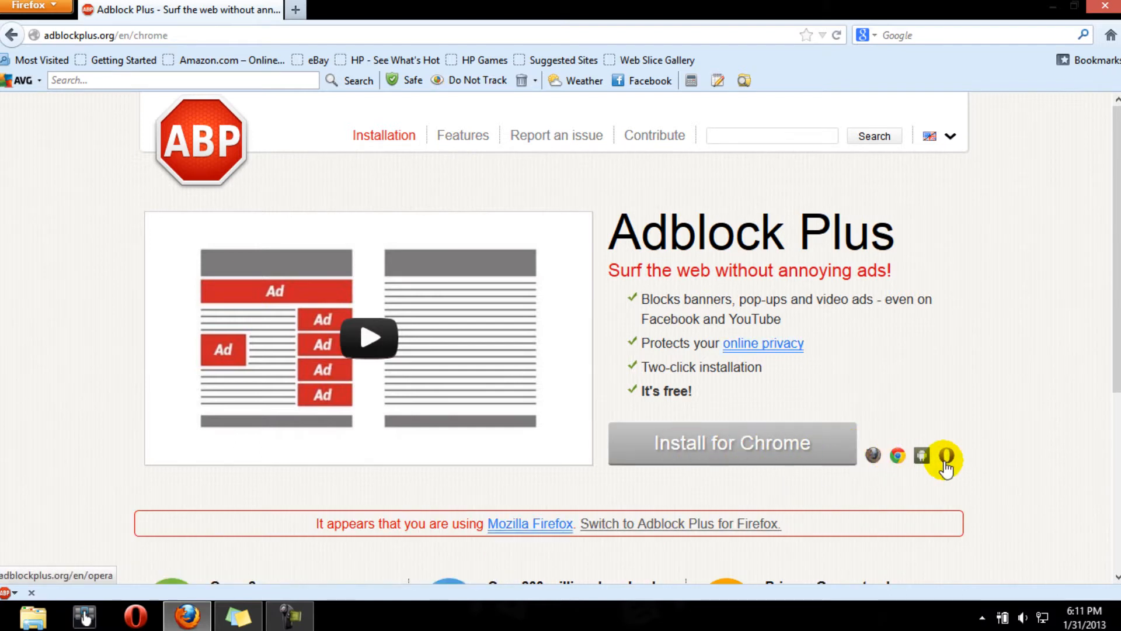
{"action": "left_click", "coordinate": [923, 457]}
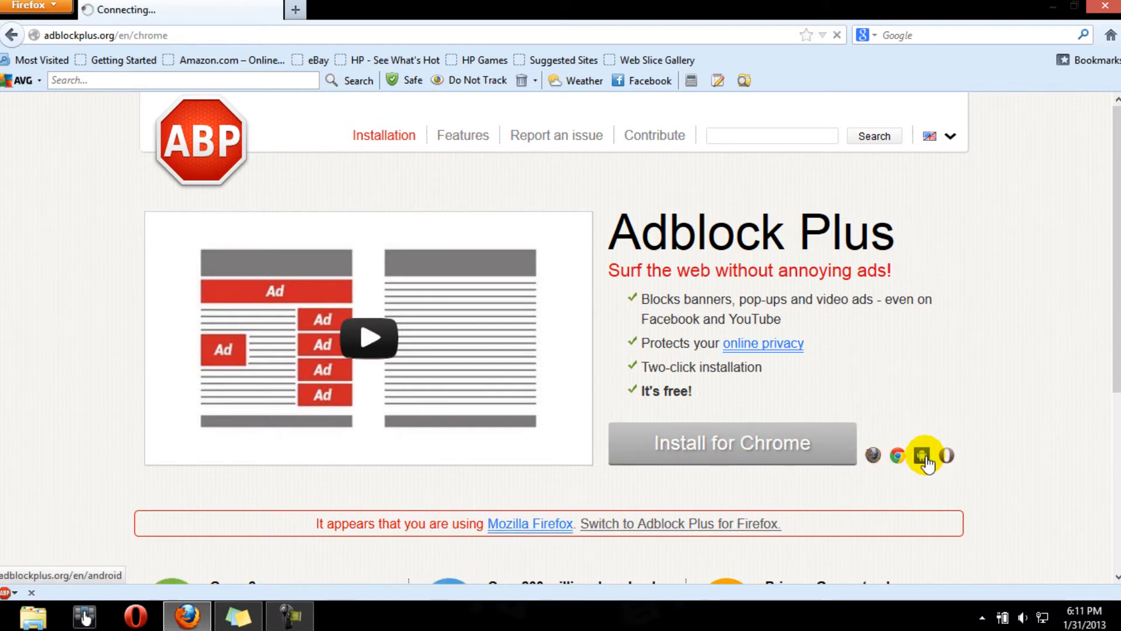
{"action": "left_click", "coordinate": [921, 455]}
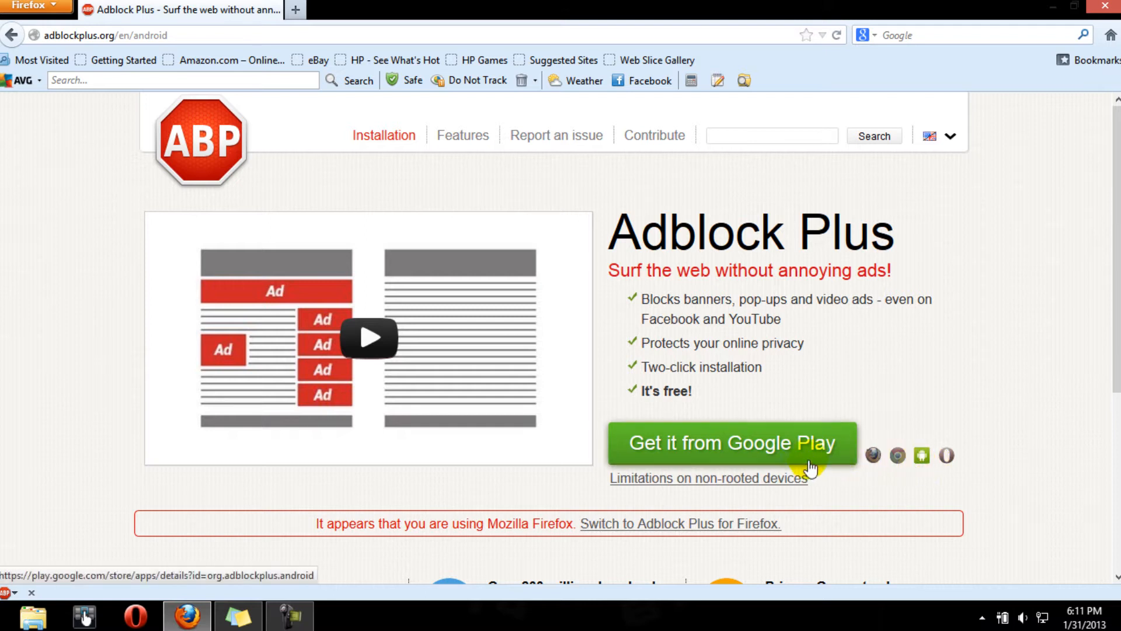
{"action": "left_click", "coordinate": [947, 456]}
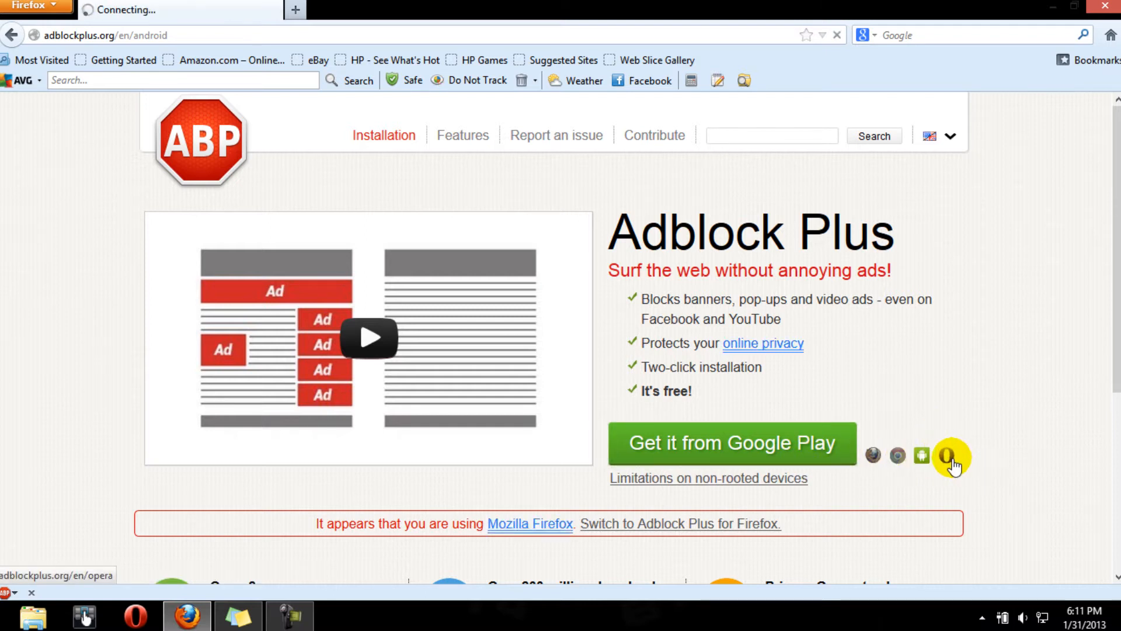
{"action": "left_click", "coordinate": [950, 456]}
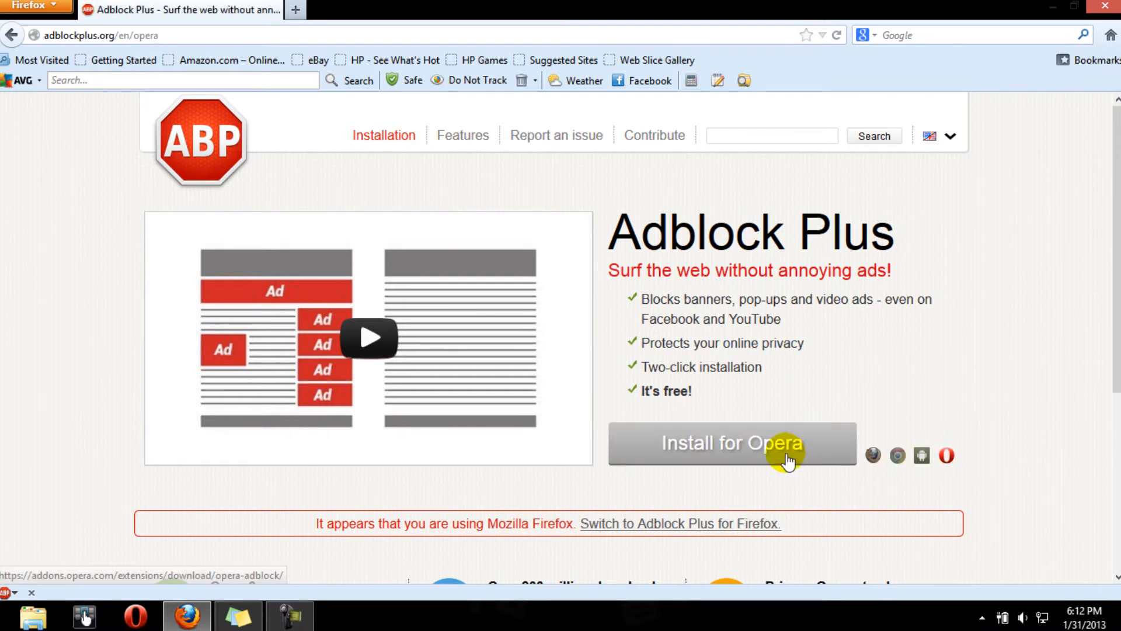
{"action": "mouse_move", "coordinate": [720, 465]}
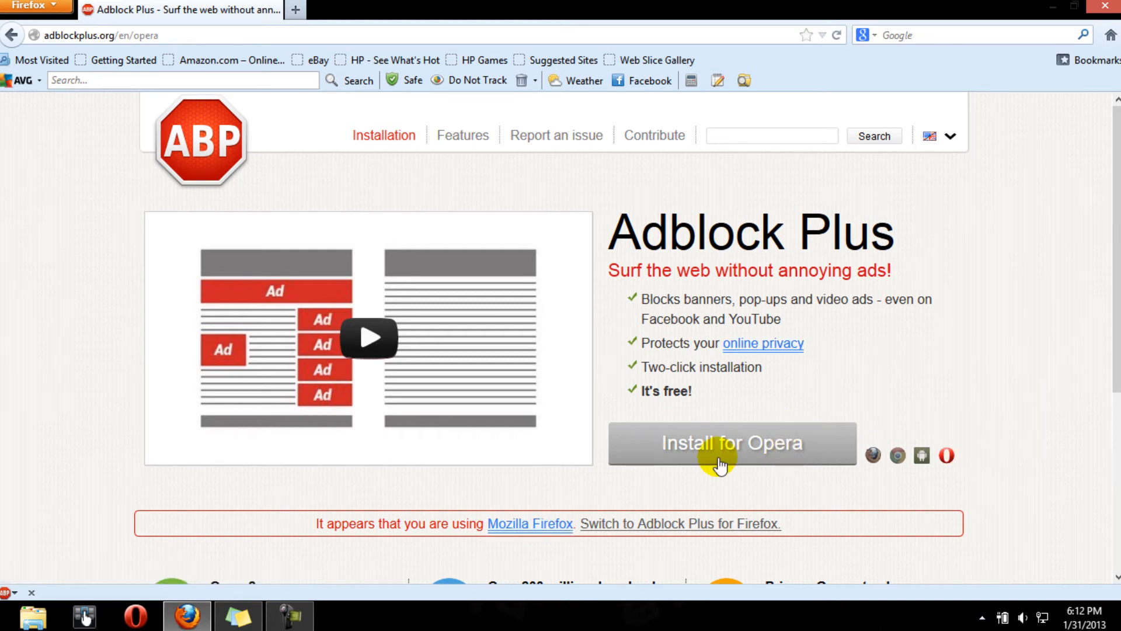
{"action": "mouse_move", "coordinate": [77, 116]}
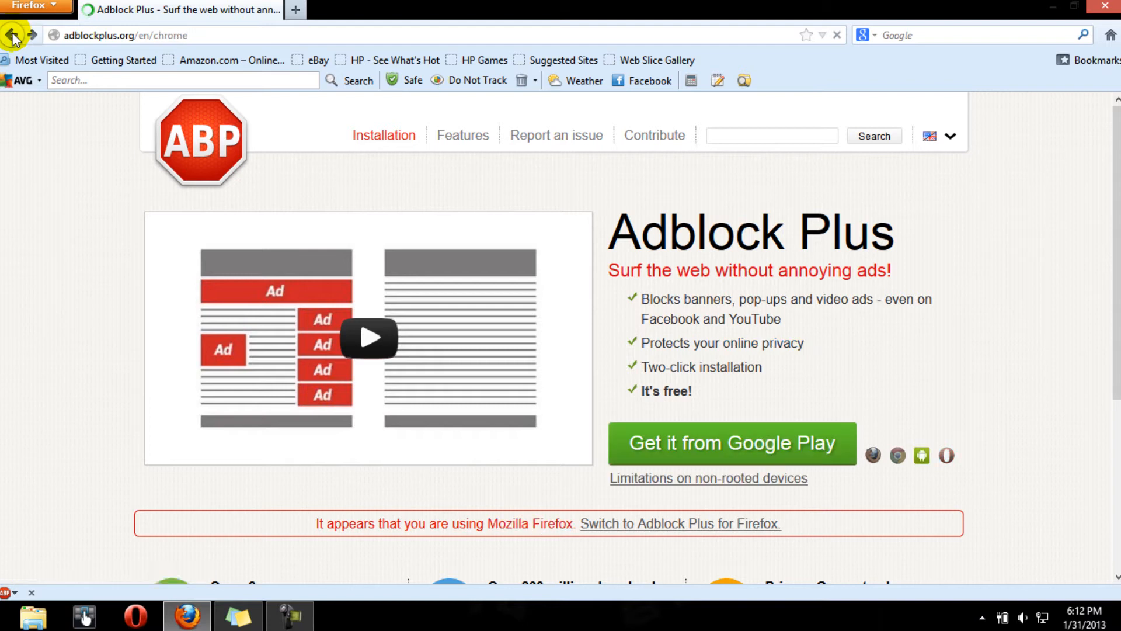
Step: Return to the Google results, add 'safari' to the search and open AdBlock for Safari
{"action": "left_click", "coordinate": [679, 524]}
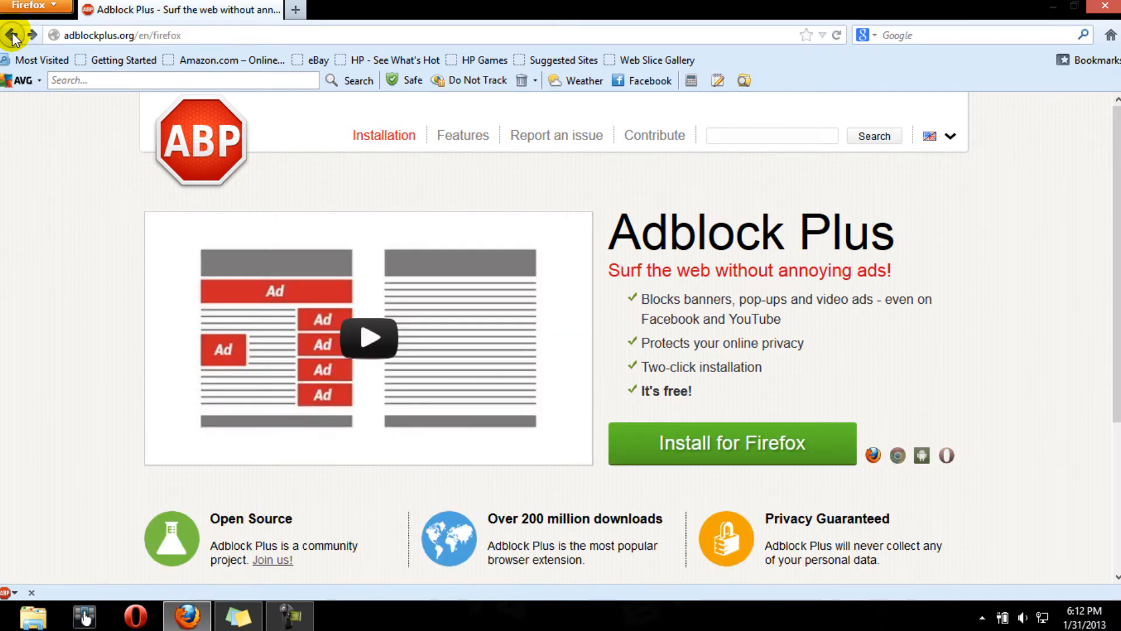
{"action": "left_click", "coordinate": [13, 35]}
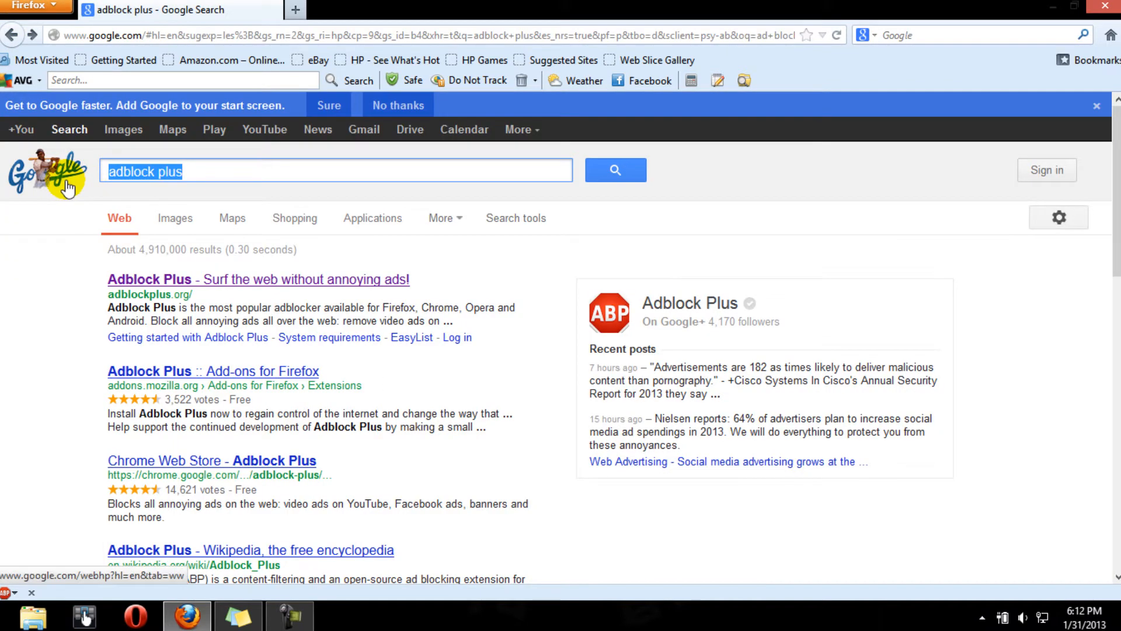
{"action": "left_click", "coordinate": [310, 170]}
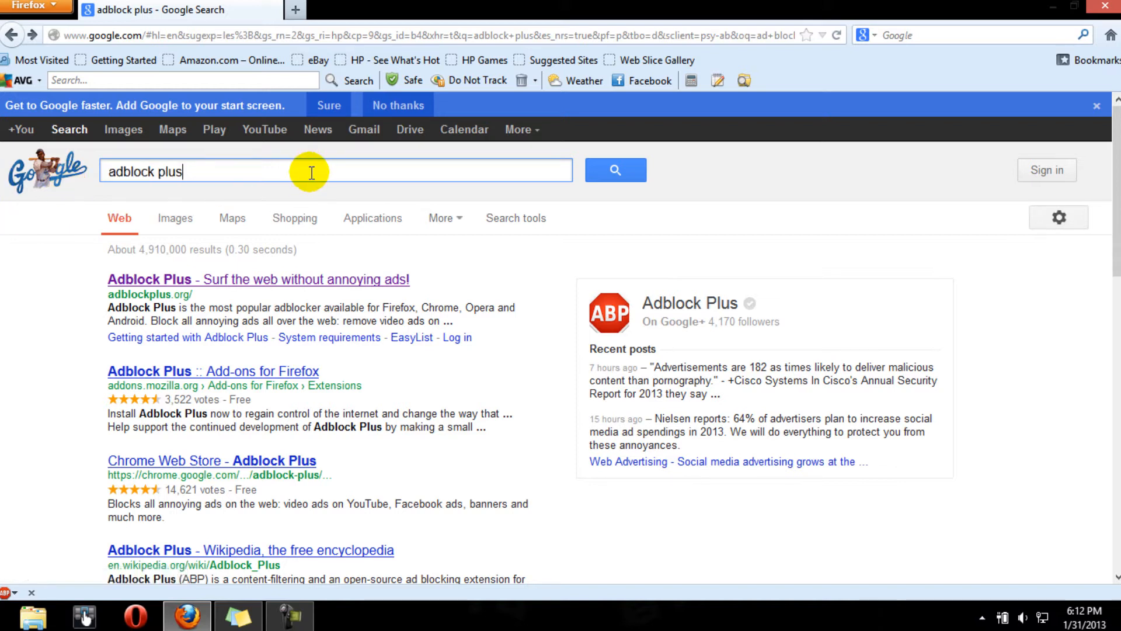
{"action": "type", "text": "safari"}
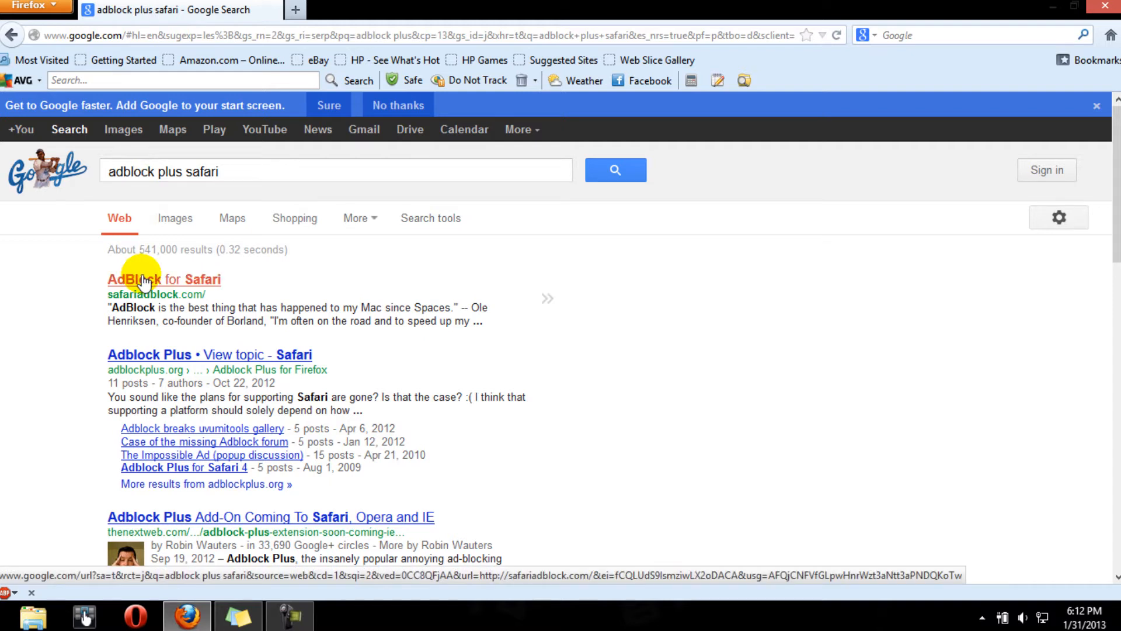
{"action": "left_click", "coordinate": [163, 279]}
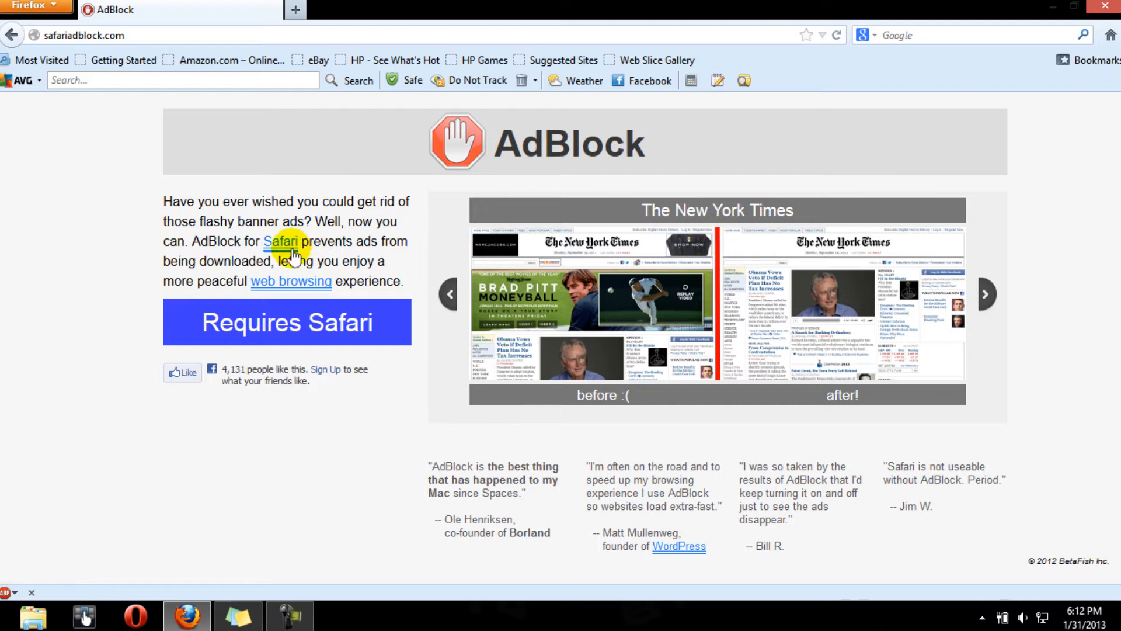
Step: Search Google for Adblock Plus for Internet Explorer 9 using the suggestion
{"action": "left_click", "coordinate": [280, 241]}
{"action": "type", "text": "adblock plus int"}
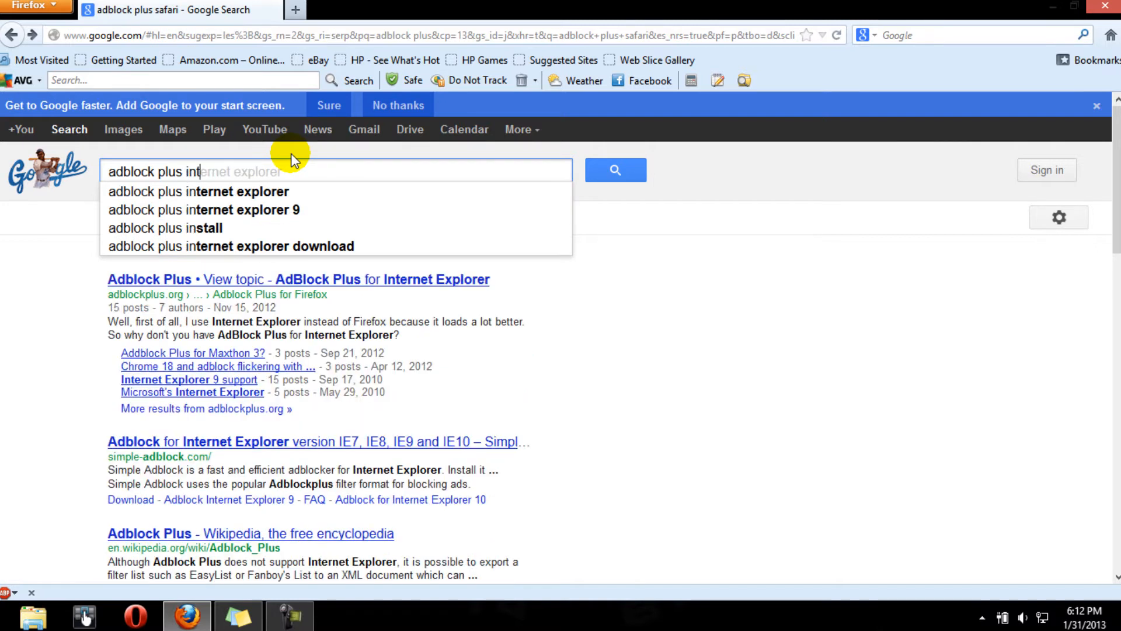
{"action": "left_click", "coordinate": [208, 210]}
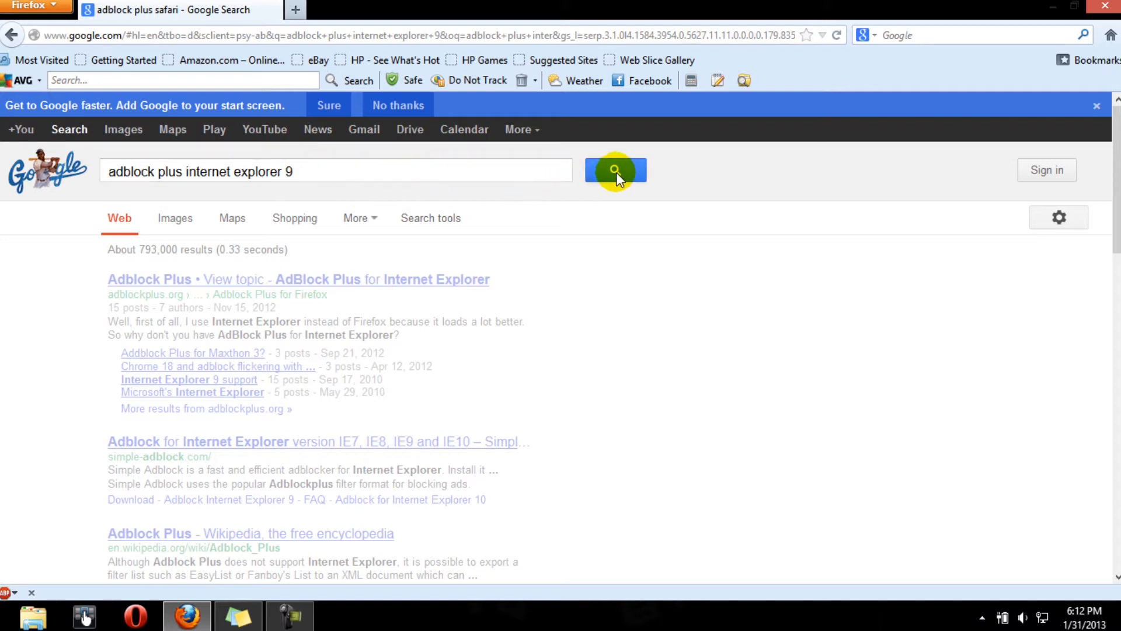
{"action": "left_click", "coordinate": [615, 170]}
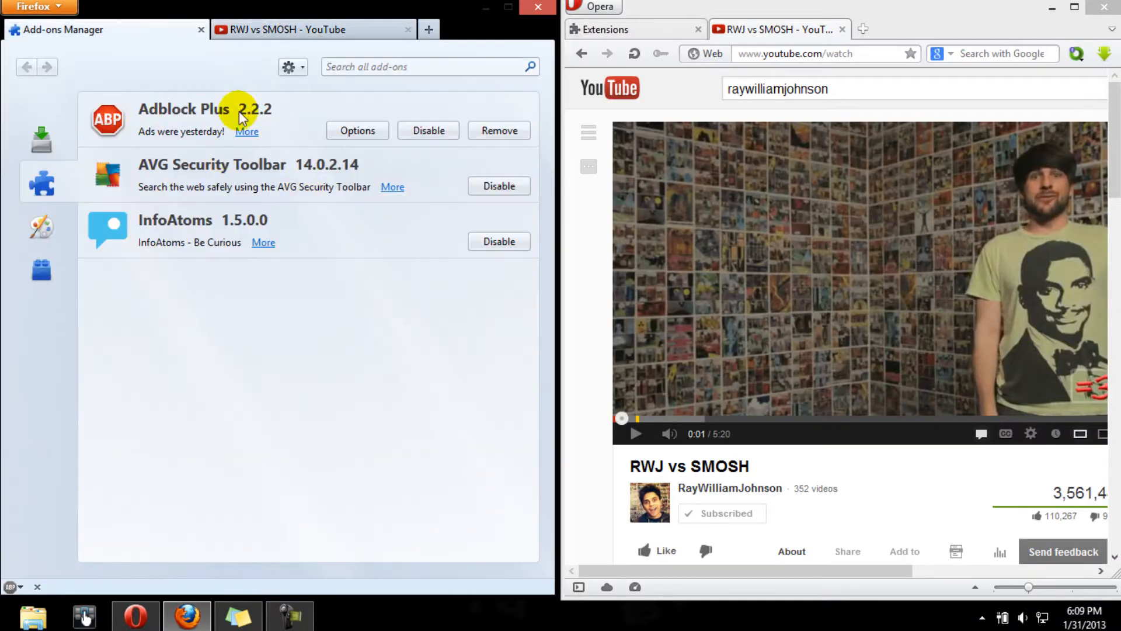
Step: Search the add-ons for 'adblock' to list Adblock Plus-related extensions
{"action": "left_click", "coordinate": [605, 29]}
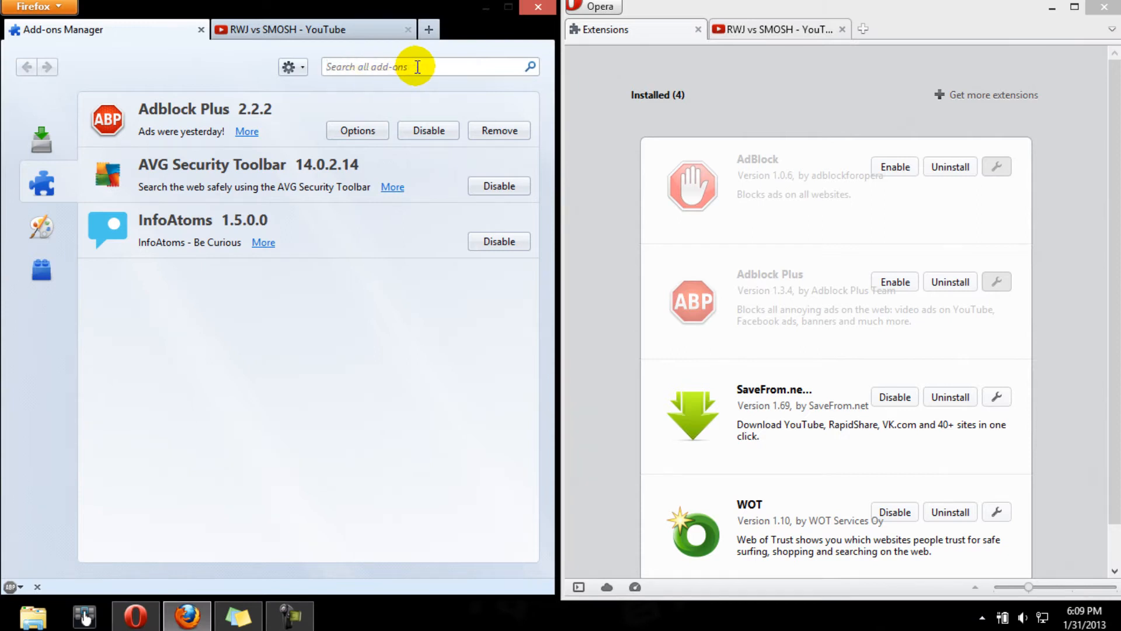
{"action": "type", "text": "adblock plus"}
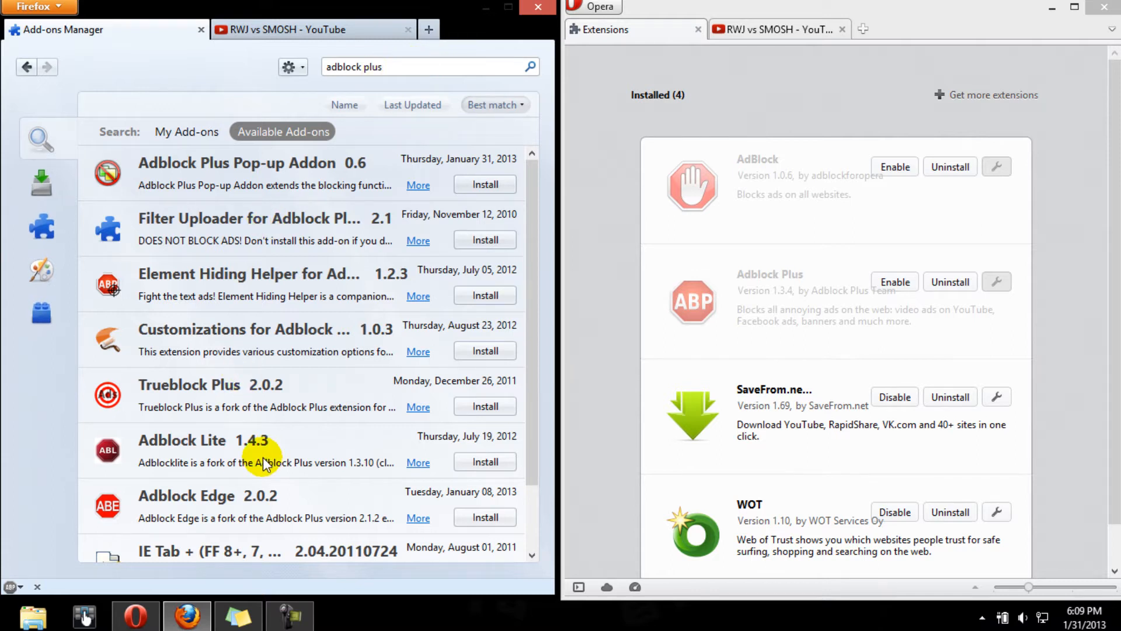
{"action": "mouse_move", "coordinate": [742, 60]}
{"action": "type", "text": "adb"}
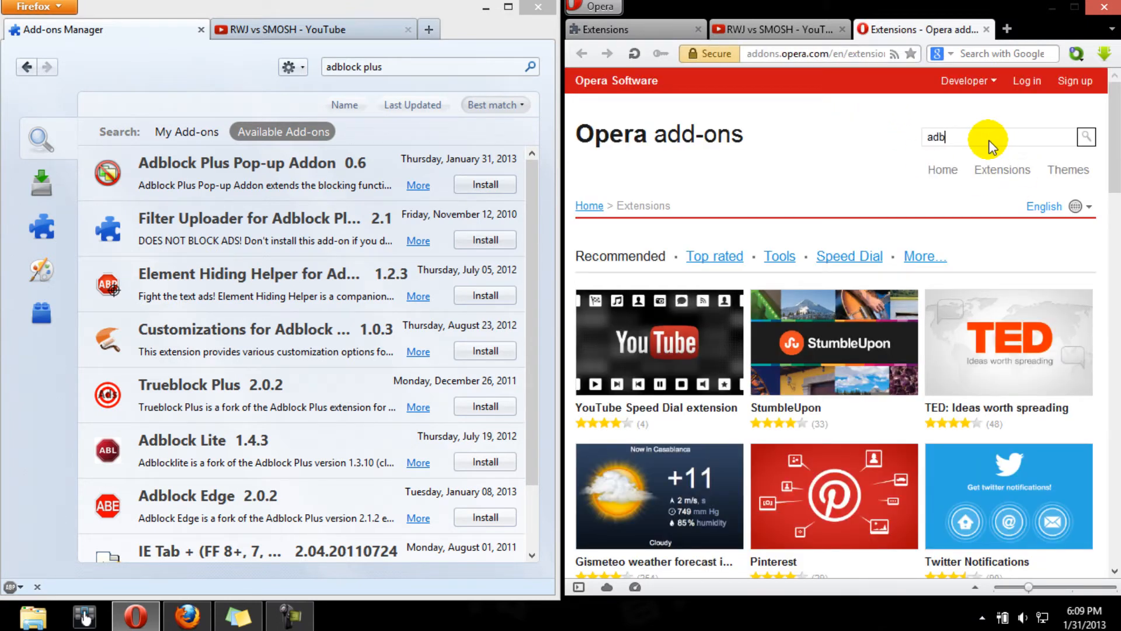
{"action": "type", "text": "lock"}
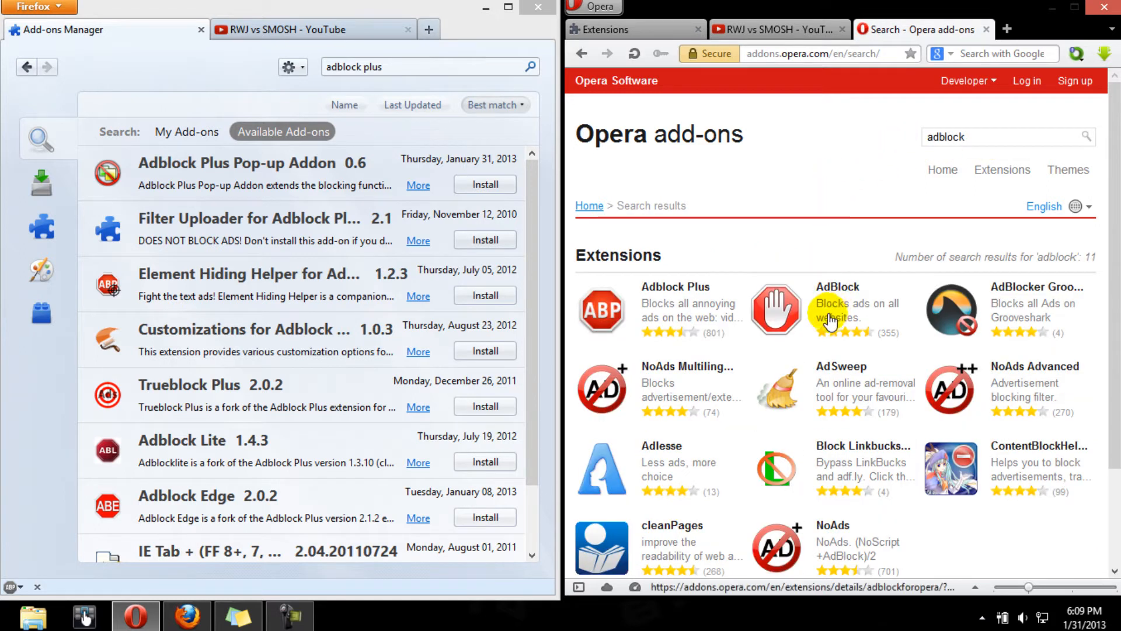
{"action": "mouse_move", "coordinate": [733, 304]}
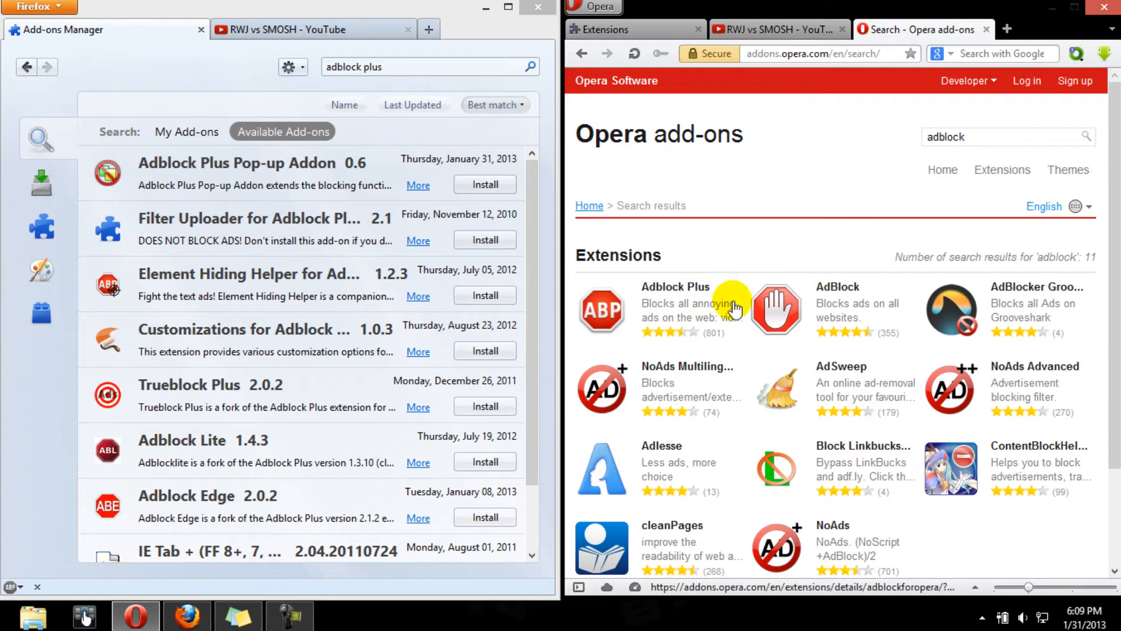
{"action": "mouse_move", "coordinate": [796, 220]}
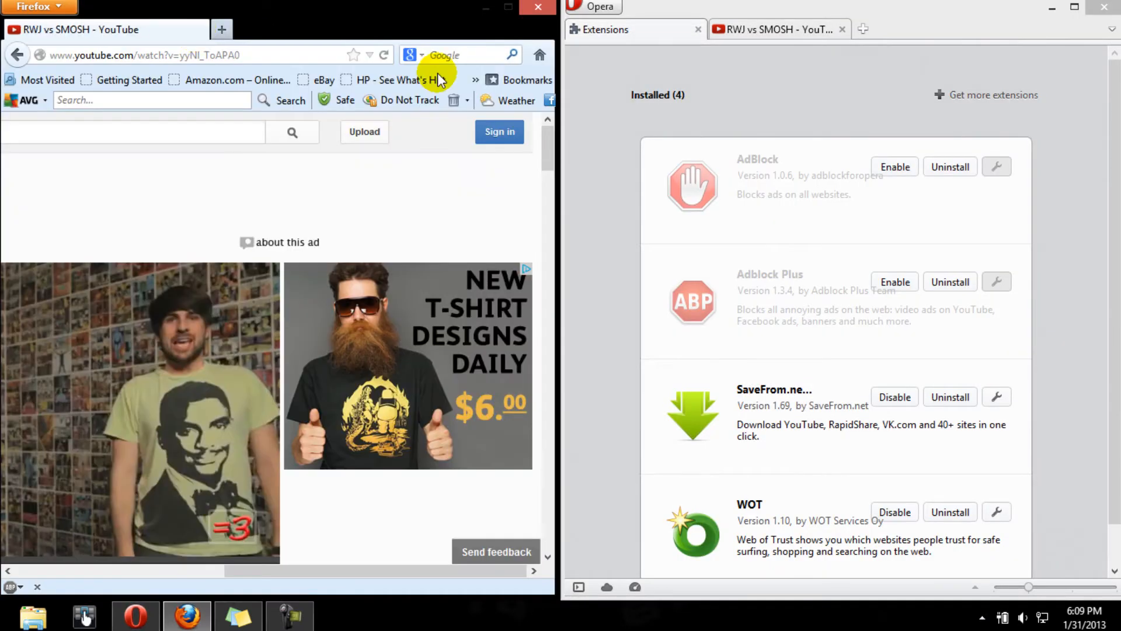
Step: Enable Opera's AdBlock extension and reload the RWJ vs SMOSH YouTube tab
{"action": "left_click", "coordinate": [775, 30]}
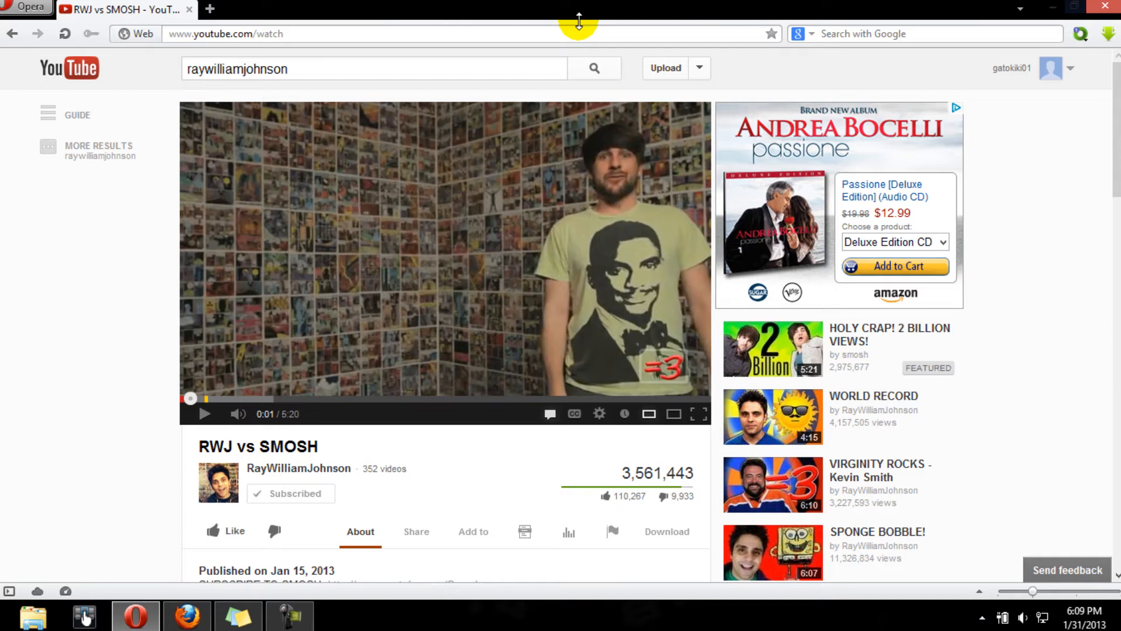
{"action": "left_click", "coordinate": [29, 8]}
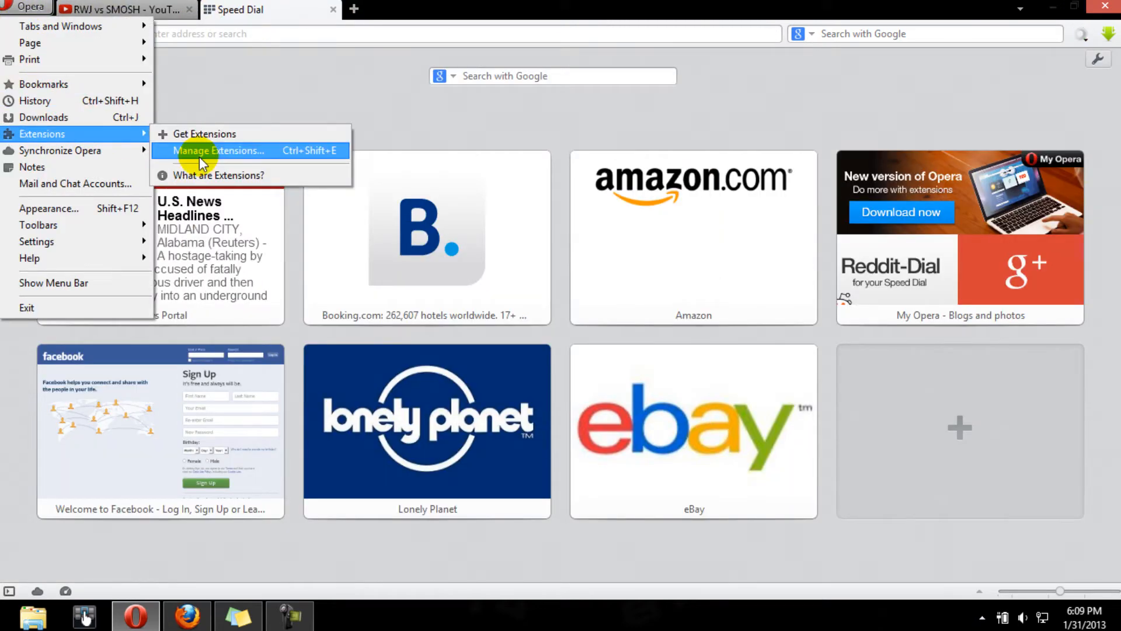
{"action": "left_click", "coordinate": [220, 150]}
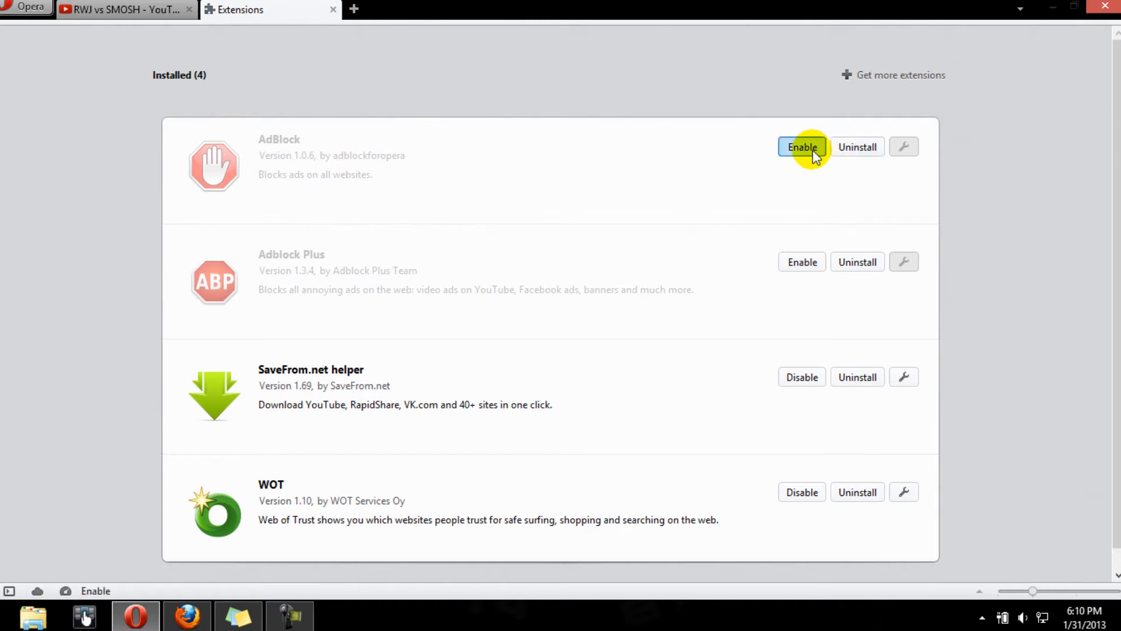
{"action": "left_click", "coordinate": [121, 9]}
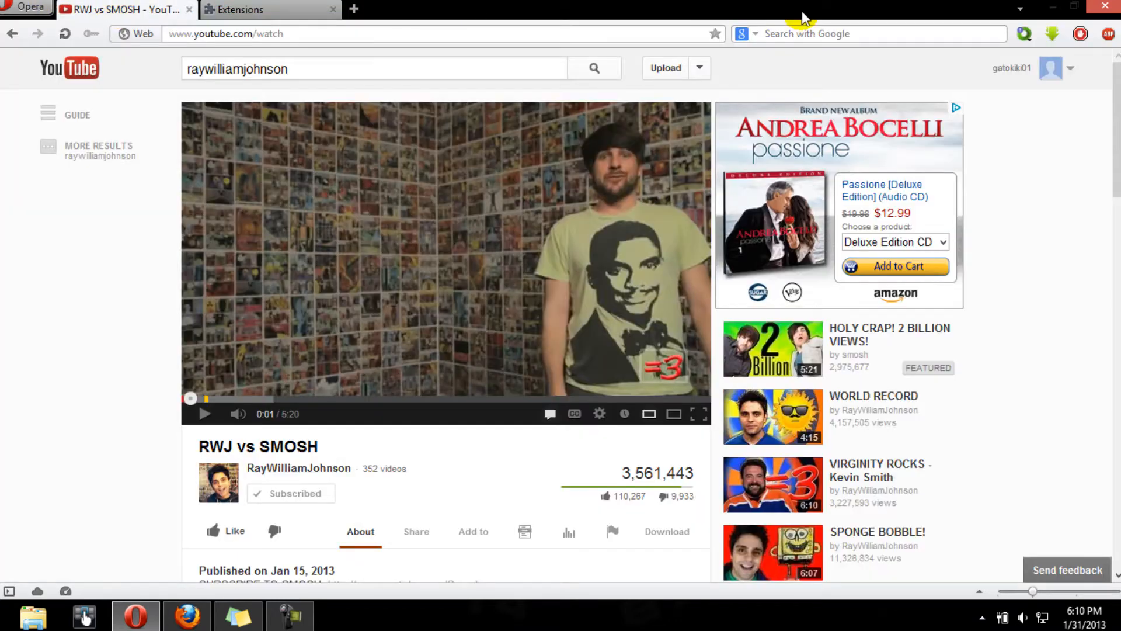
{"action": "left_click", "coordinate": [204, 414]}
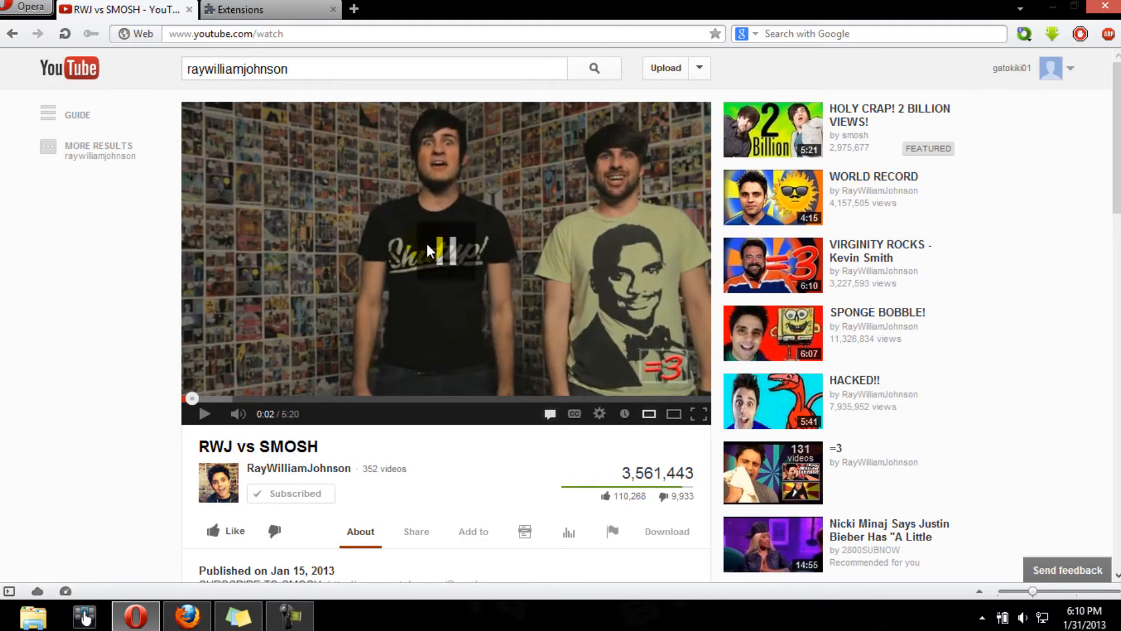
{"action": "left_click", "coordinate": [185, 615]}
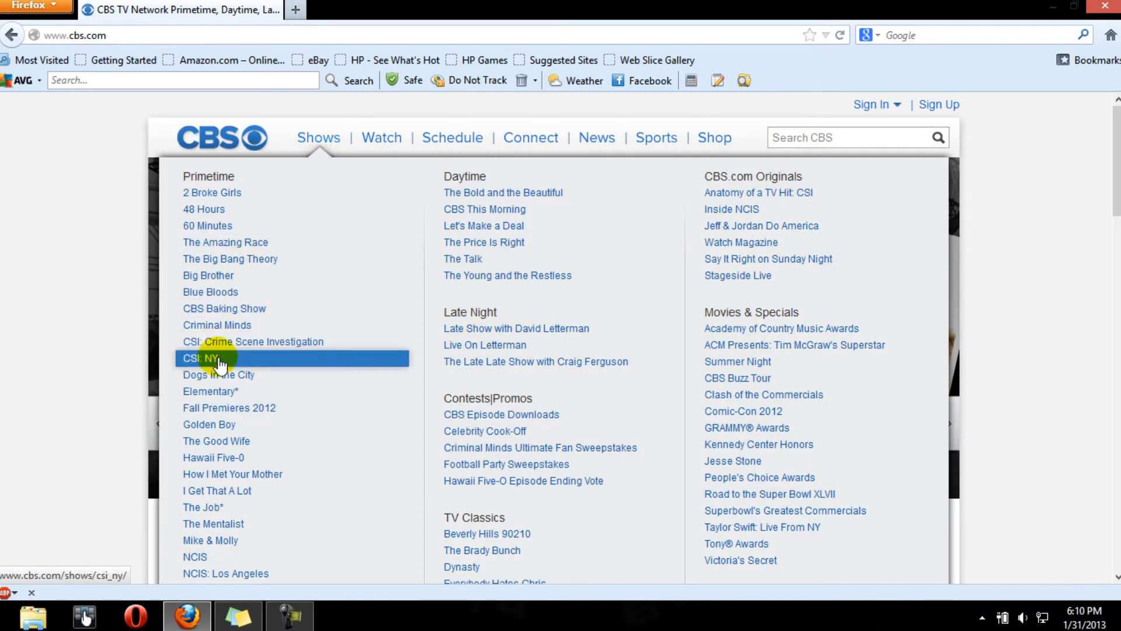
{"action": "mouse_move", "coordinate": [284, 213]}
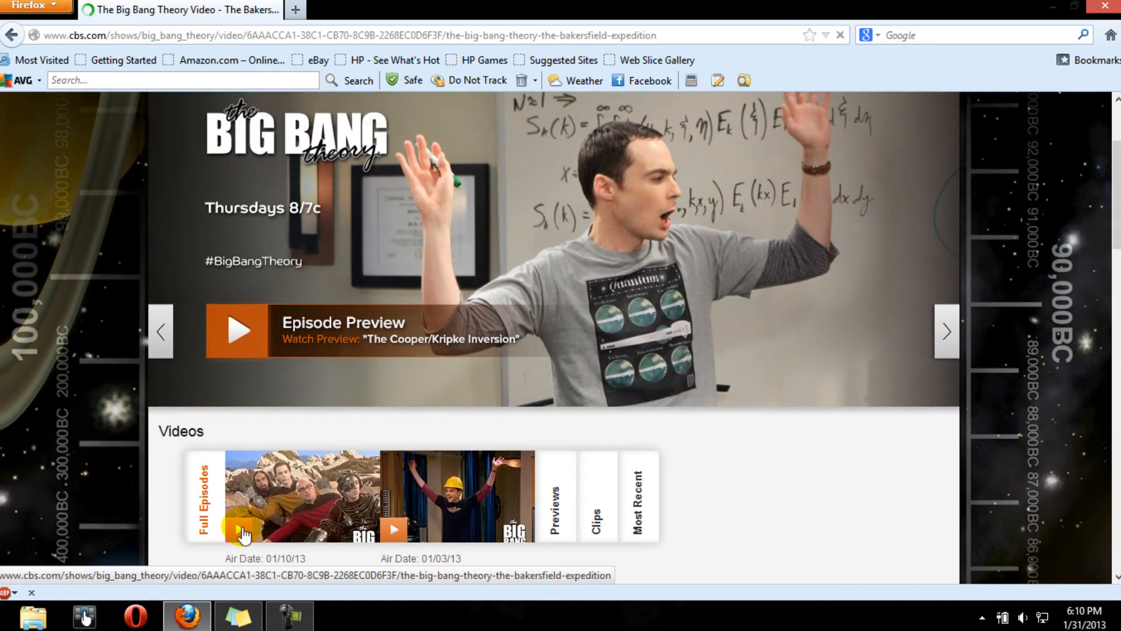
Step: Load The Bakersfield Expedition from The Big Bang Theory's Full Episodes into the player
{"action": "left_click", "coordinate": [245, 533]}
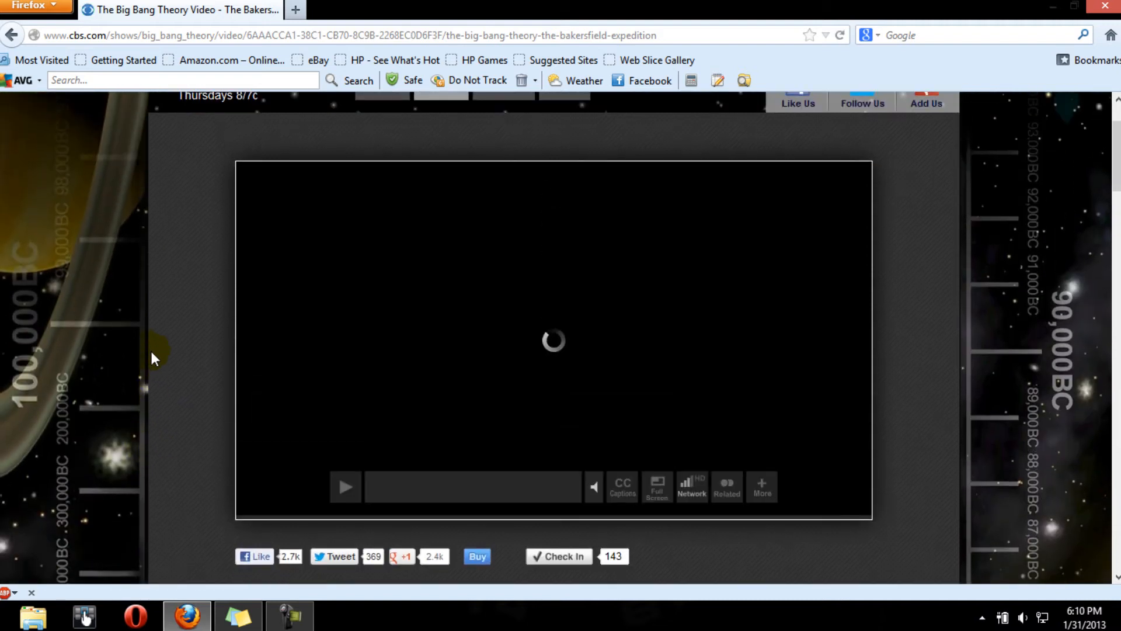
{"action": "left_click", "coordinate": [345, 487]}
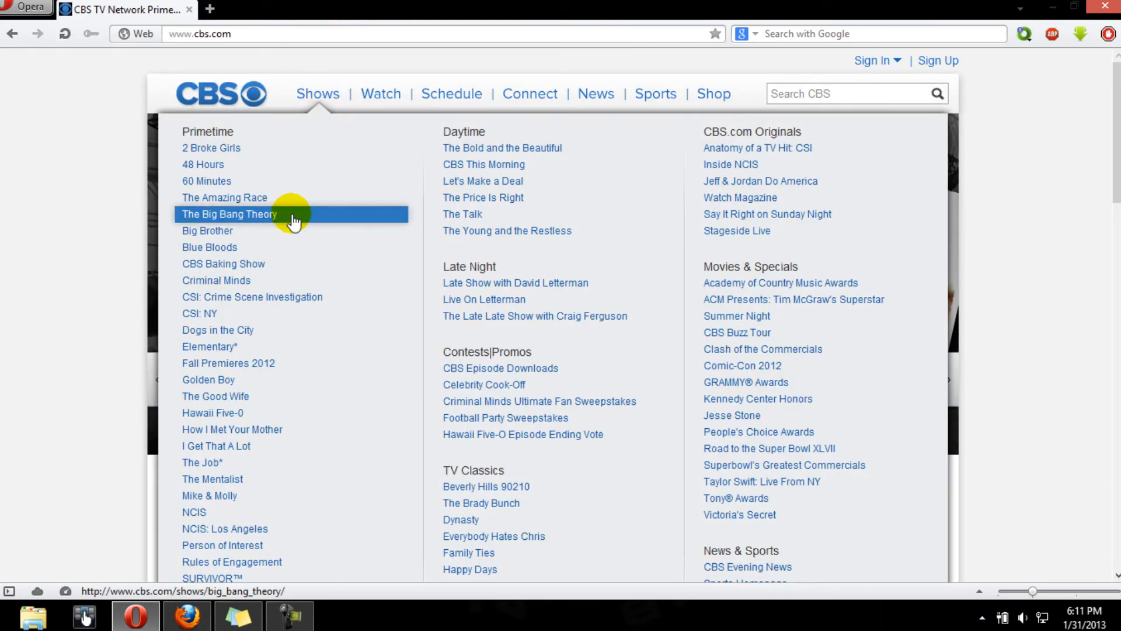
Step: Play and pause The Bakersfield Expedition on CBS.com, then enter pandora.com
{"action": "left_click", "coordinate": [227, 213]}
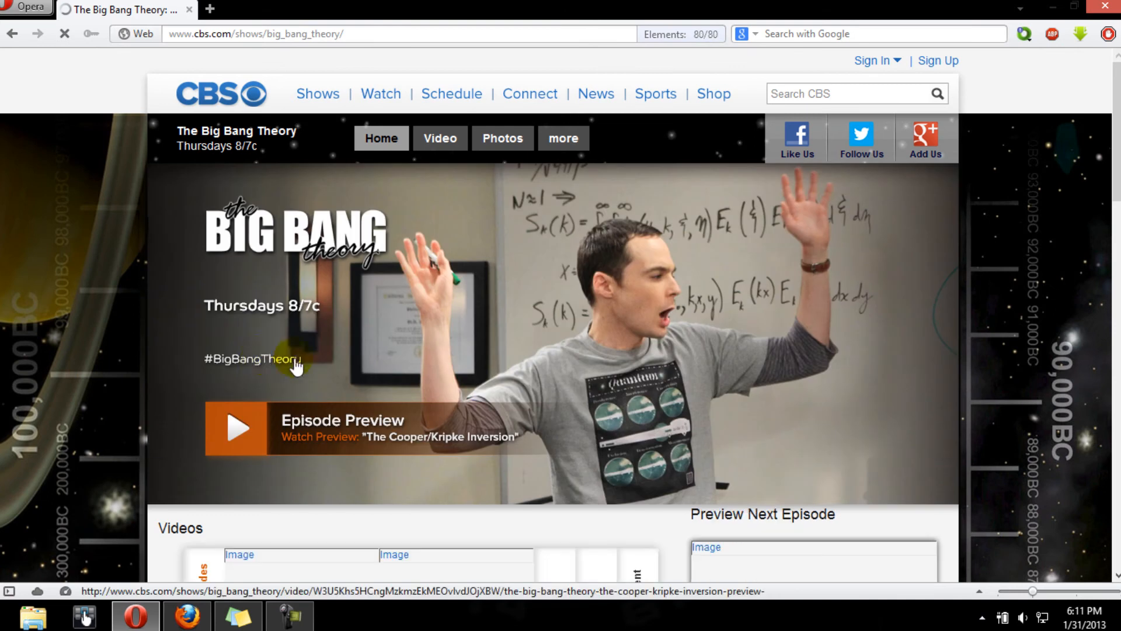
{"action": "scroll", "scroll_direction": "down", "scroll_amount": 3}
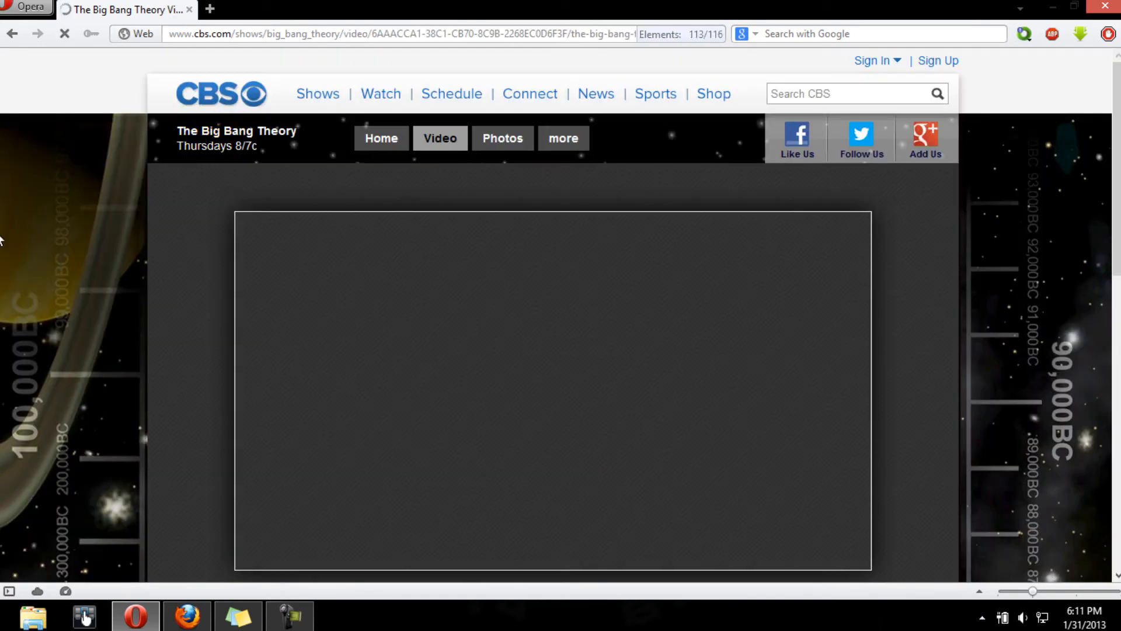
{"action": "scroll", "scroll_direction": "down", "scroll_amount": 3}
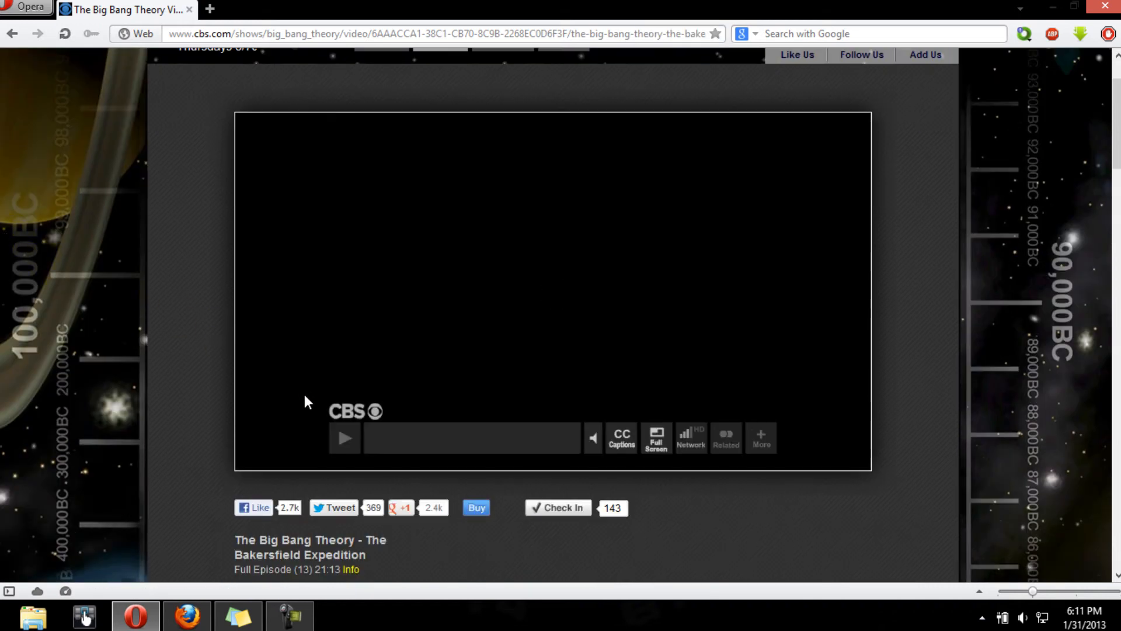
{"action": "left_click", "coordinate": [344, 436]}
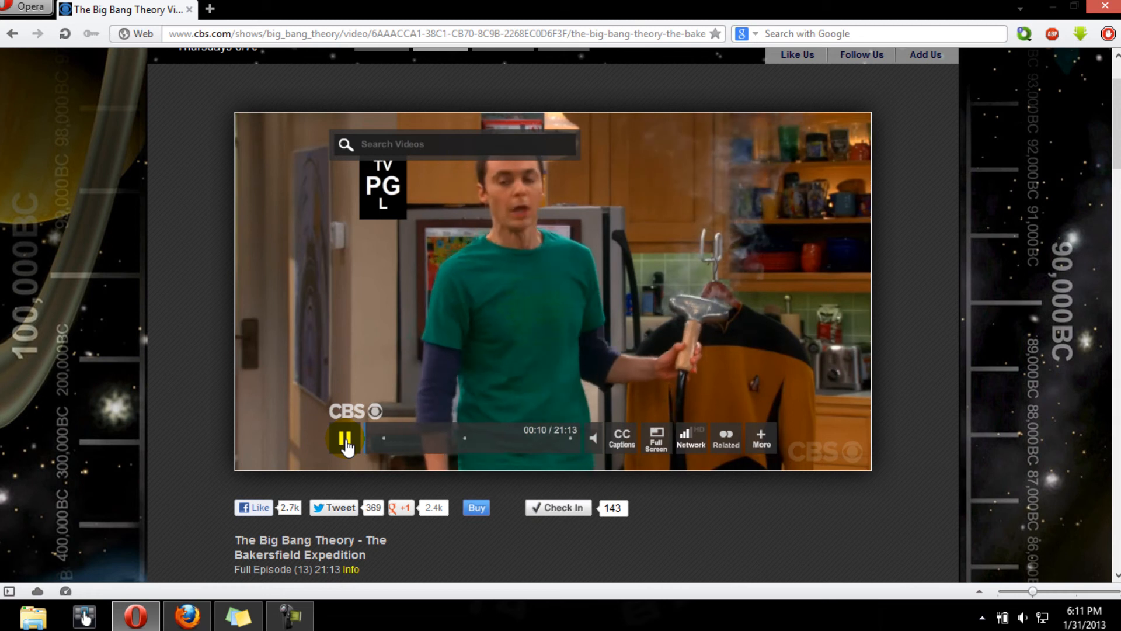
{"action": "left_click", "coordinate": [344, 439]}
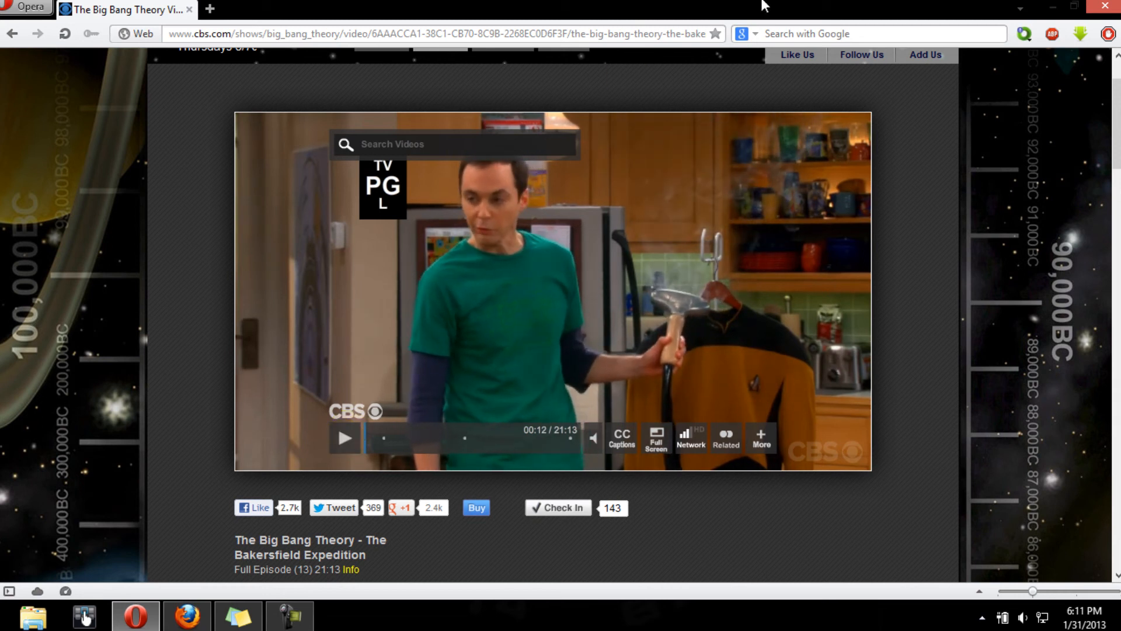
{"action": "mouse_move", "coordinate": [121, 348]}
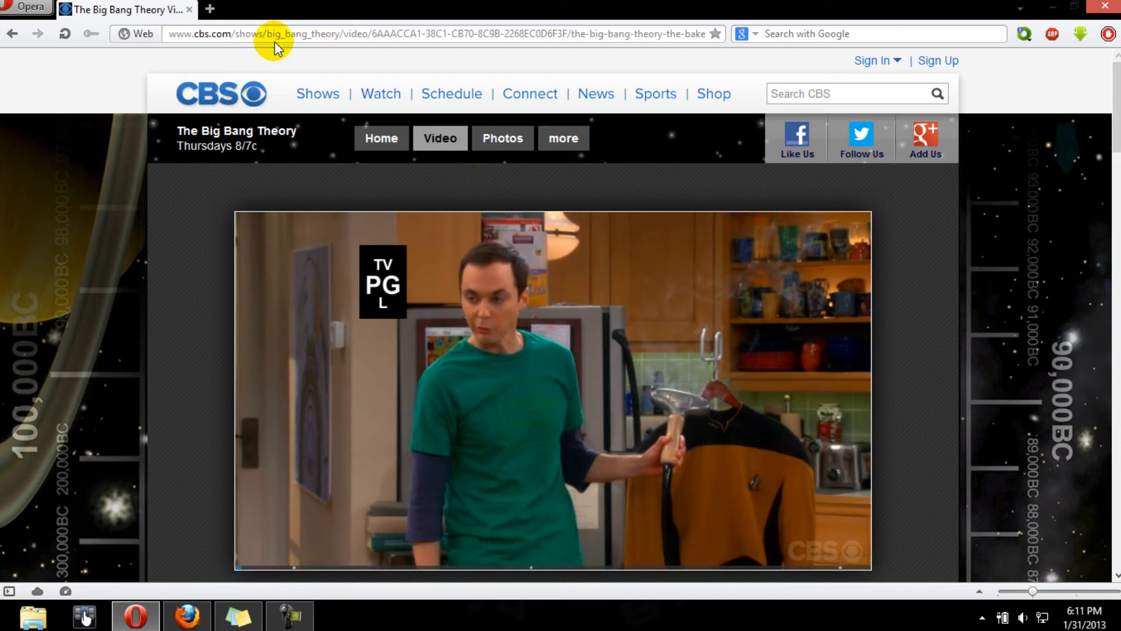
{"action": "type", "text": "pandora.com"}
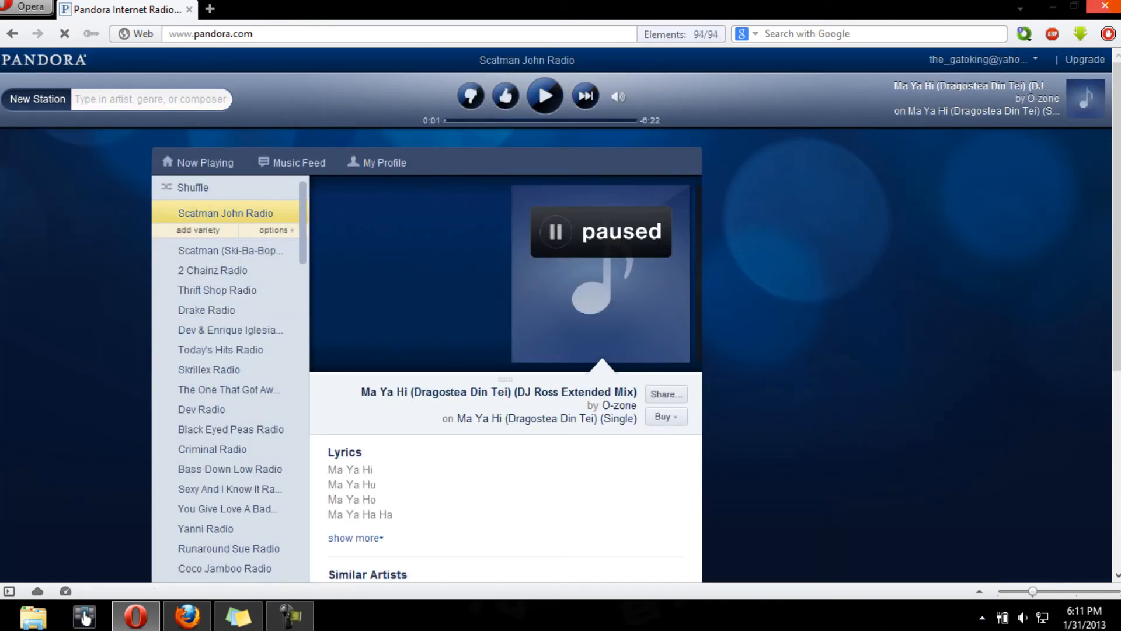
Step: Switch to Firefox and start the Adblock Plus intro video on adblockplus.org
{"action": "left_click", "coordinate": [185, 616]}
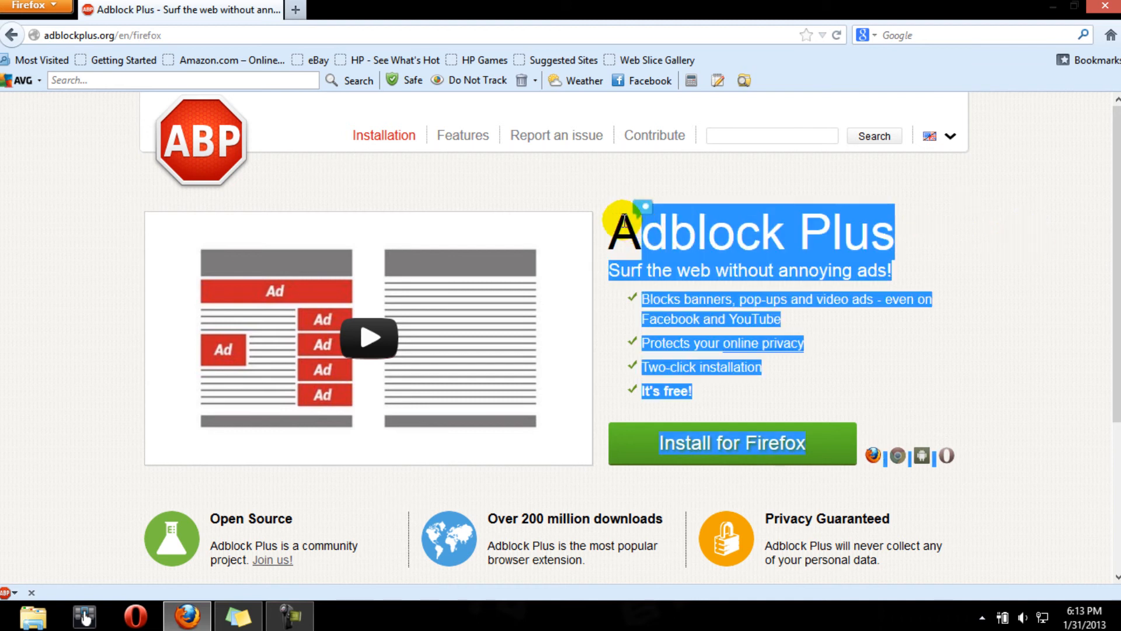
{"action": "left_click", "coordinate": [1013, 307]}
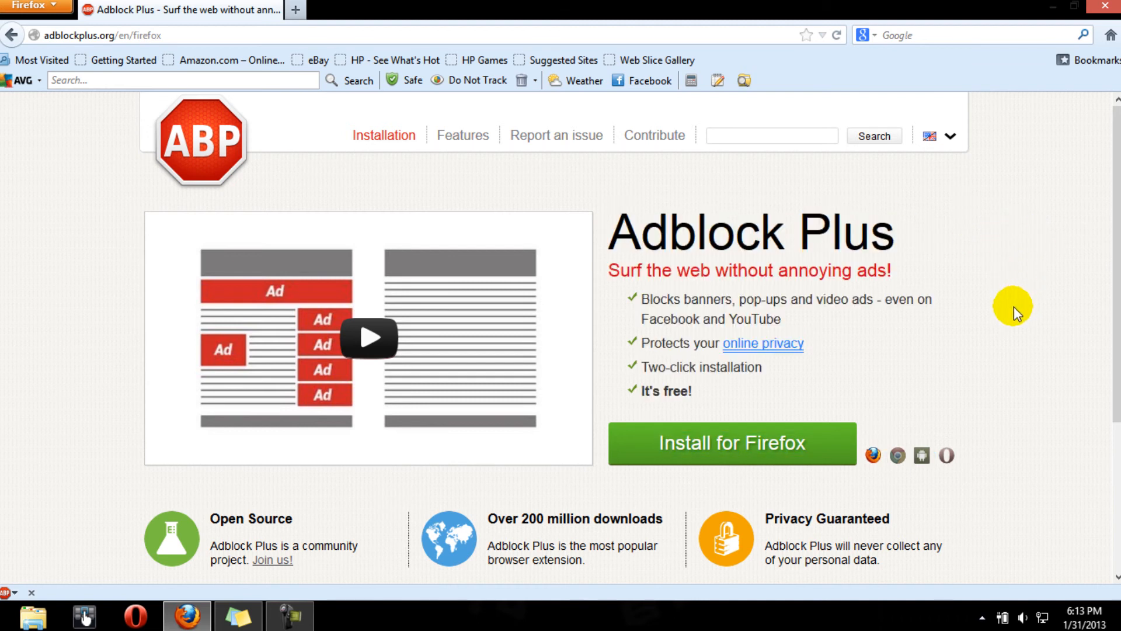
{"action": "left_click", "coordinate": [369, 337]}
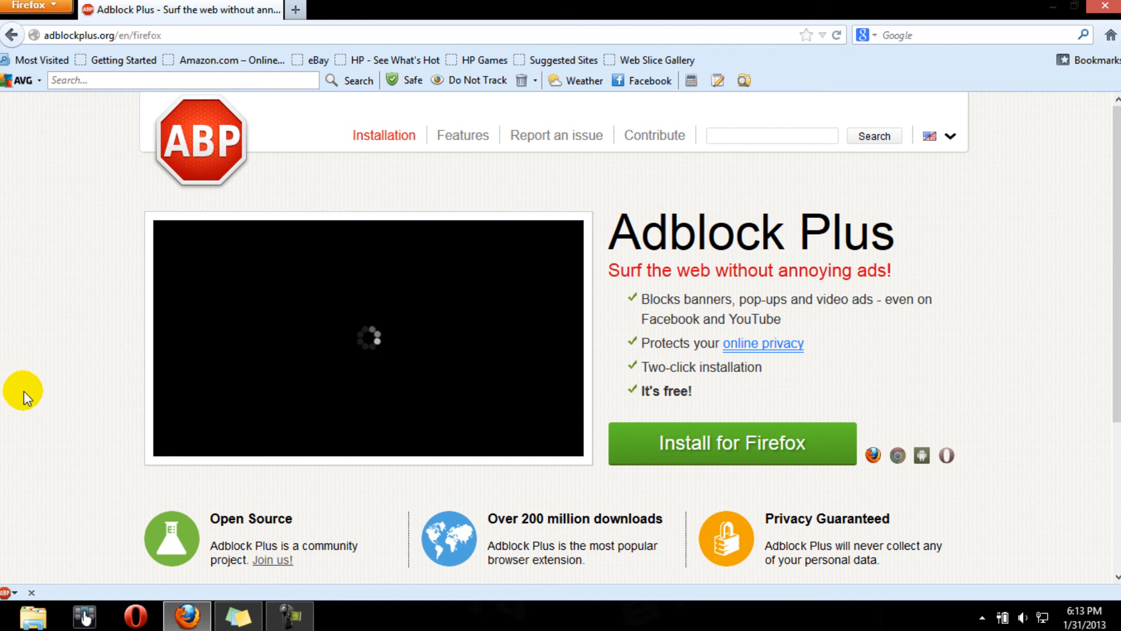